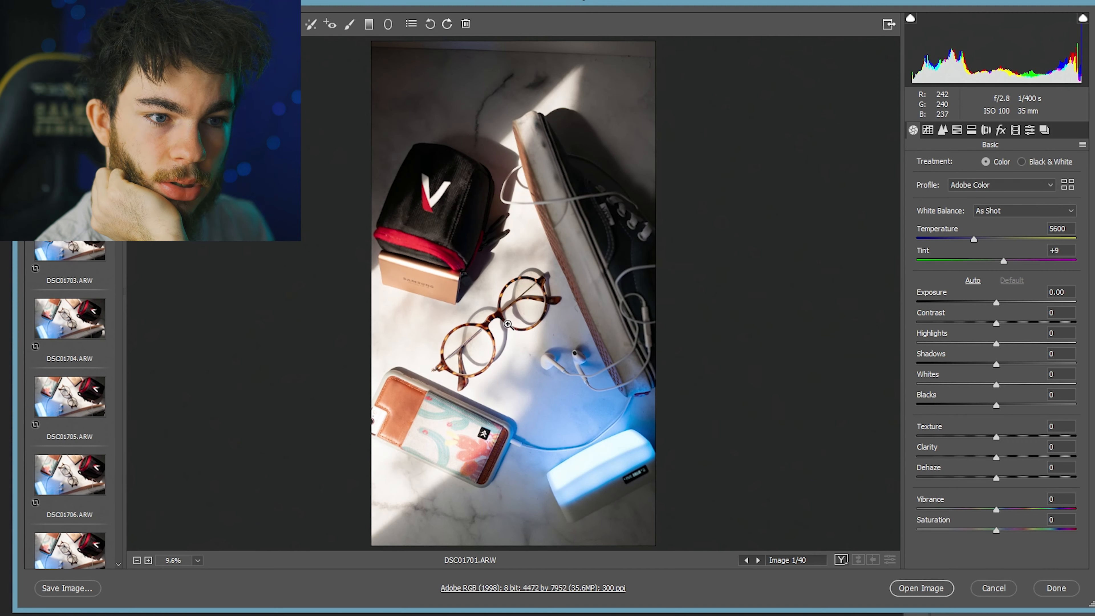
# Step: Select the second glasses photo in the filmstrip and apply the Sigma35 preset
pyautogui.click(508, 323)
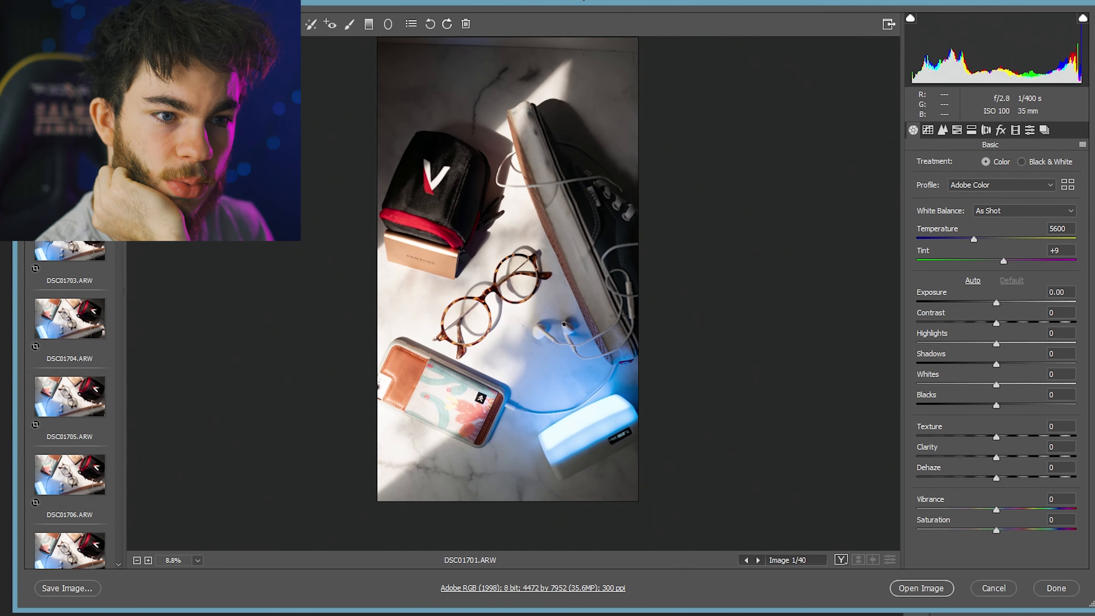
pyautogui.click(758, 560)
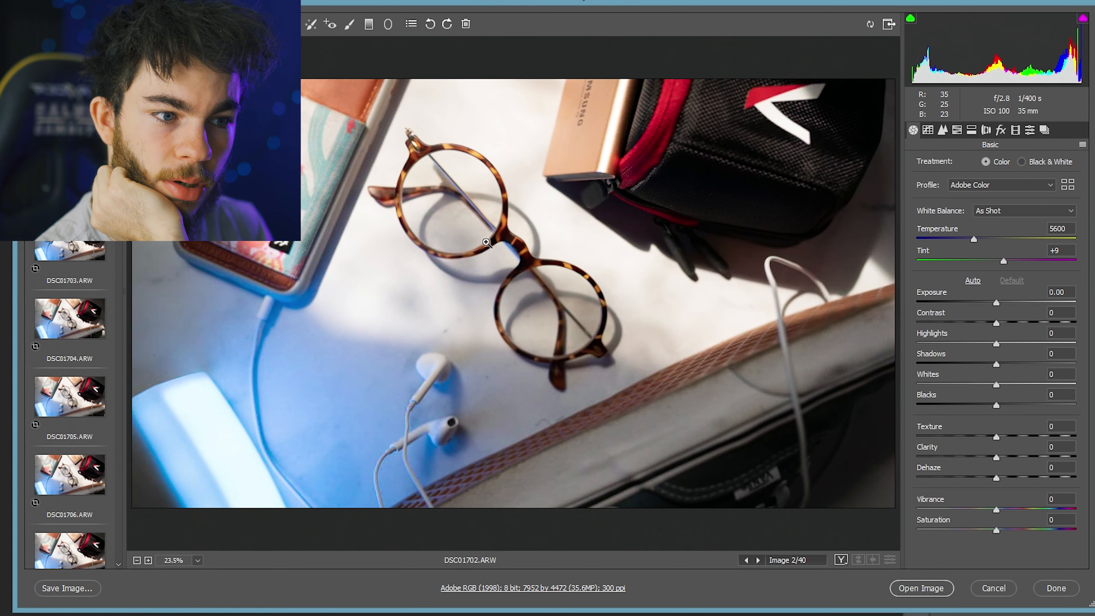
pyautogui.click(1015, 131)
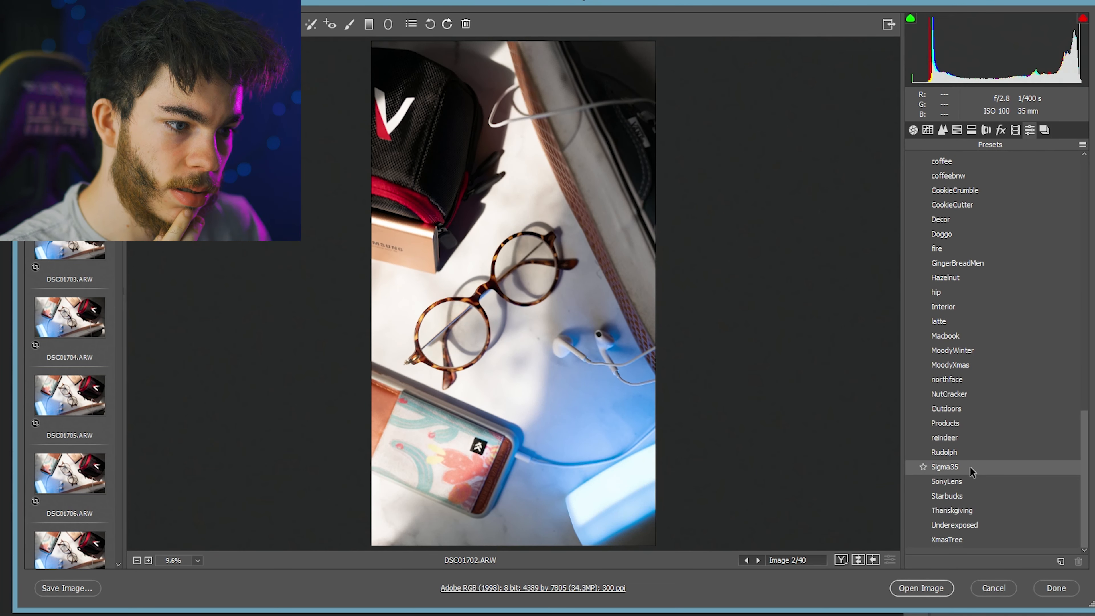
pyautogui.click(945, 467)
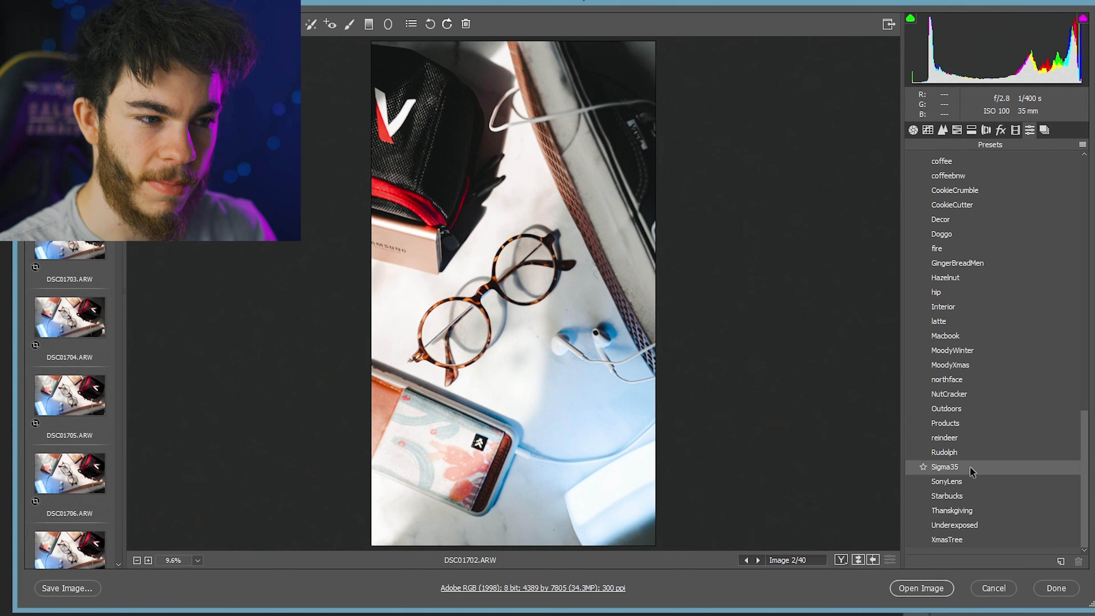
# Step: Preview the Hazelnut look, then settle back on Sigma35 and keep it applied
pyautogui.click(945, 277)
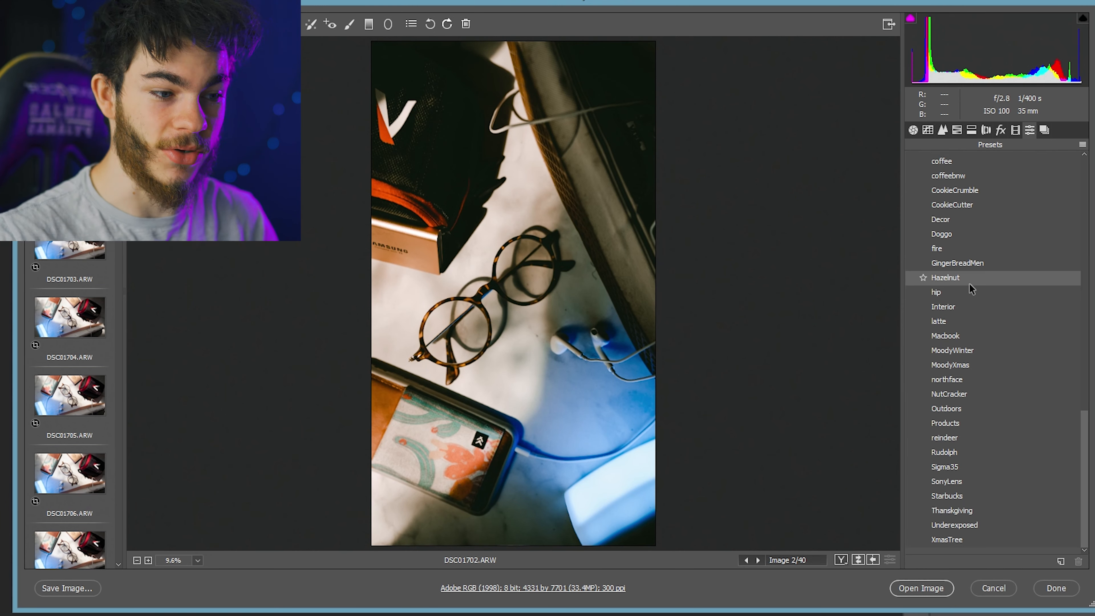
pyautogui.moveTo(957, 467)
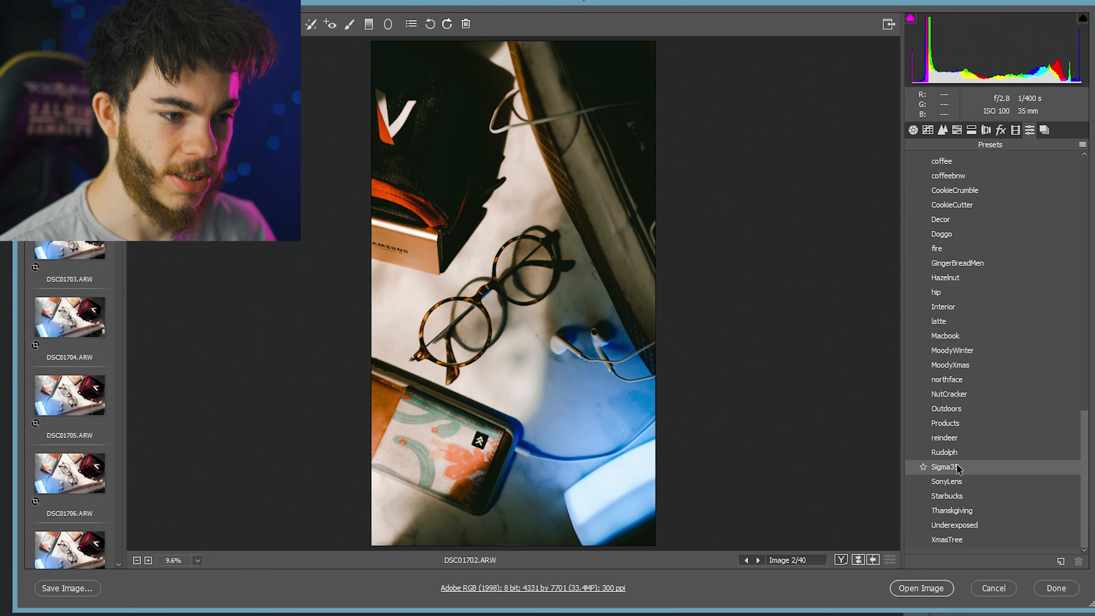
pyautogui.click(944, 452)
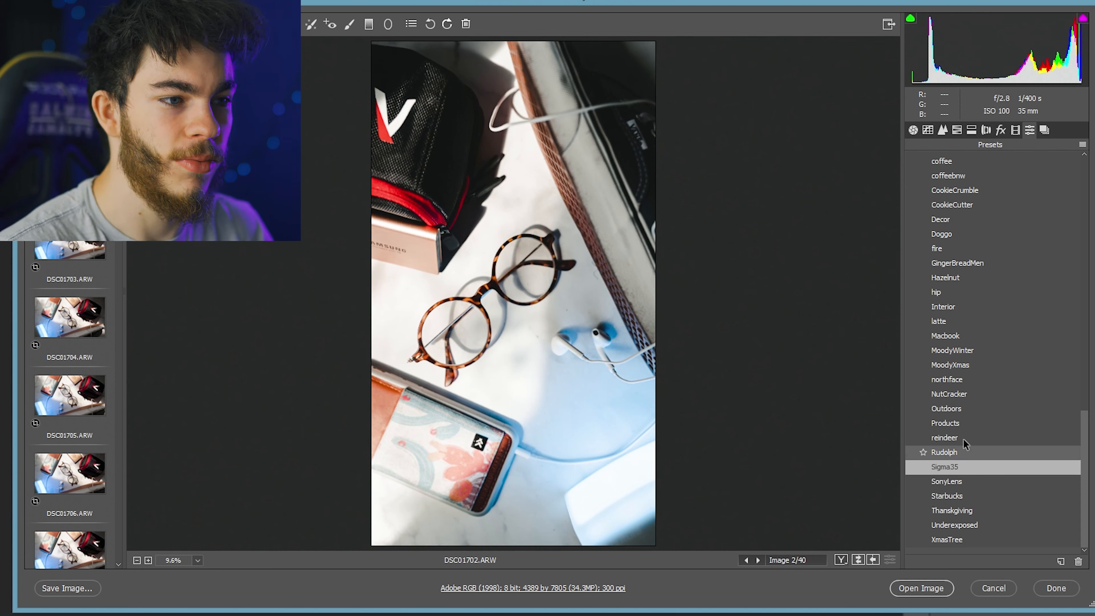
pyautogui.click(913, 130)
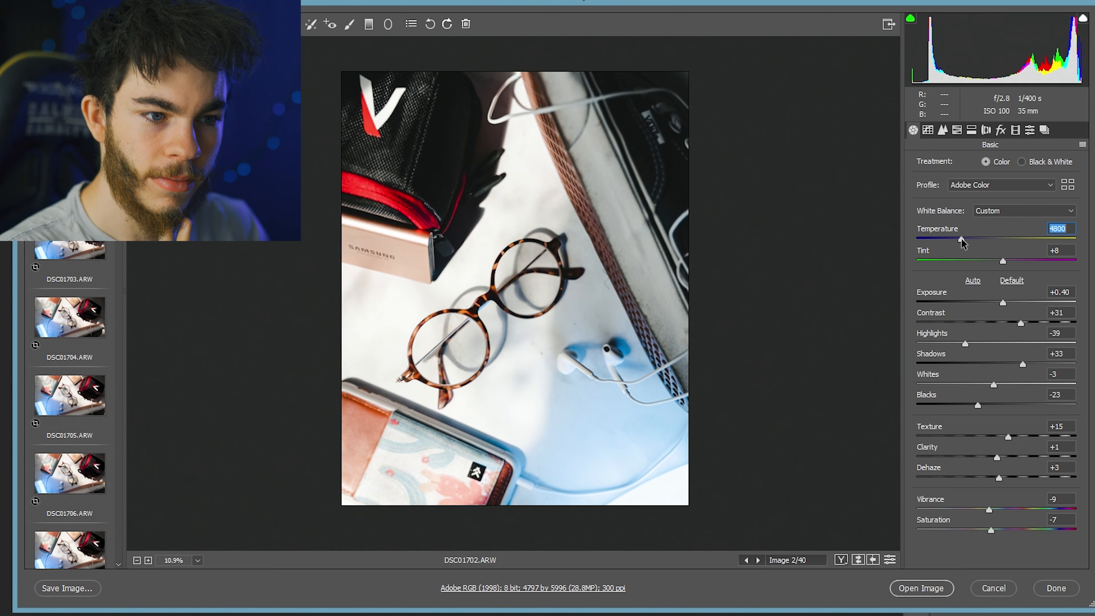
# Step: Settle the white balance temperature at a cooler 4850
pyautogui.moveTo(949, 240); pyautogui.dragTo(989, 241)
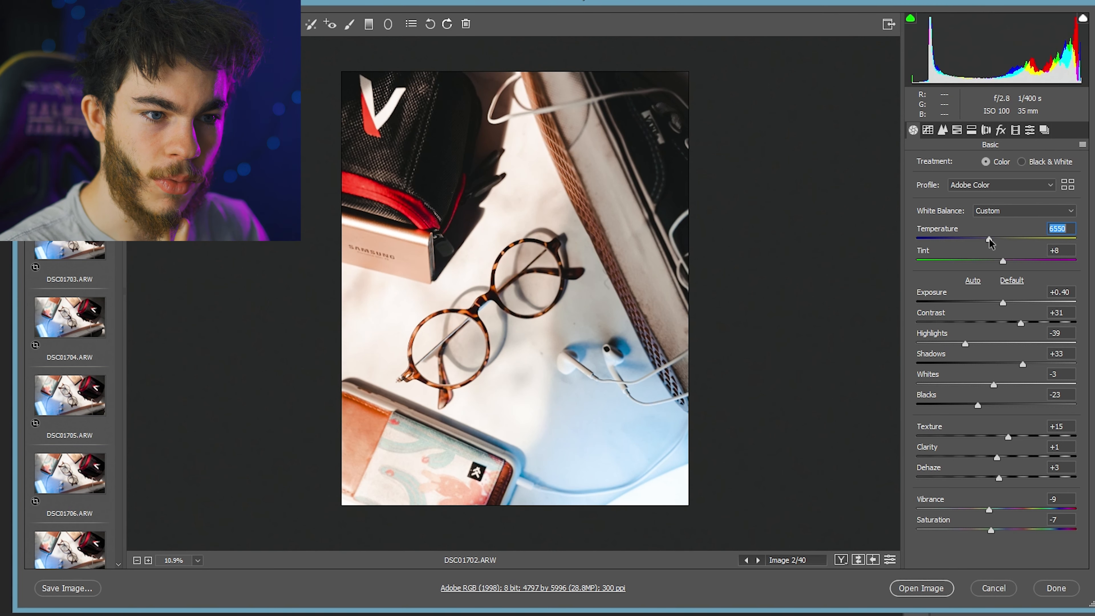
pyautogui.moveTo(988, 240); pyautogui.dragTo(967, 240)
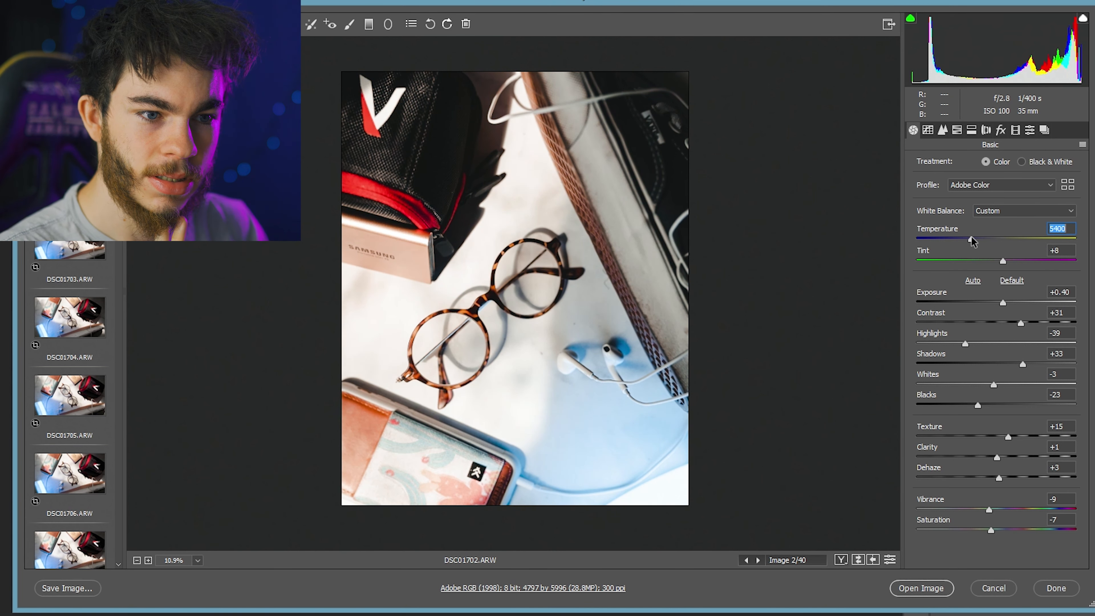
pyautogui.moveTo(1017, 240); pyautogui.dragTo(985, 241)
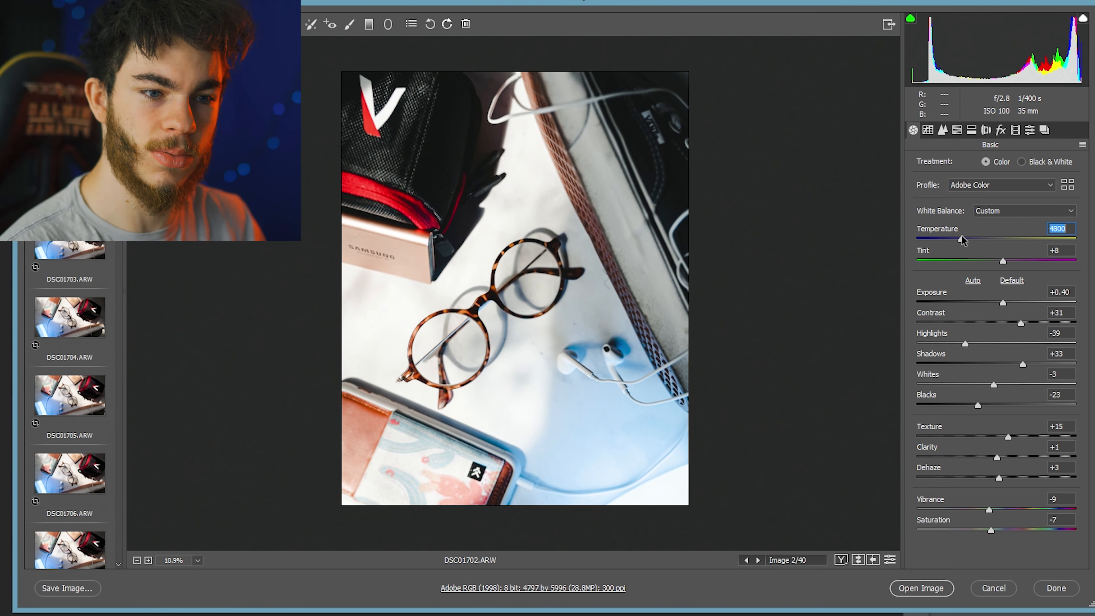
pyautogui.moveTo(1020, 239); pyautogui.dragTo(957, 239)
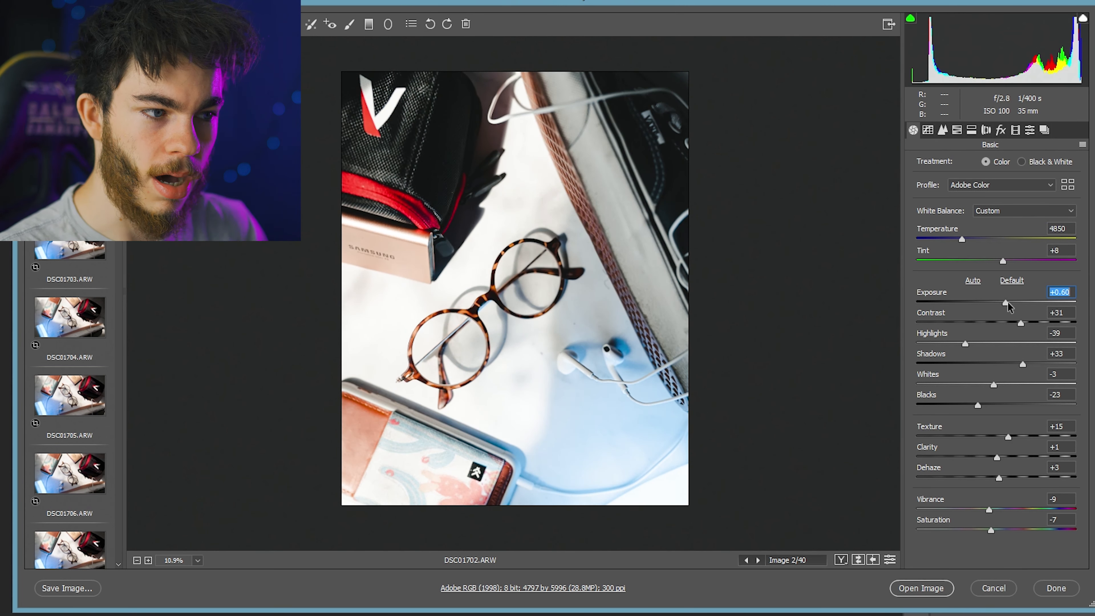
# Step: Raise exposure to +0.50 and set highlights to +8
pyautogui.moveTo(1013, 301); pyautogui.dragTo(1009, 300)
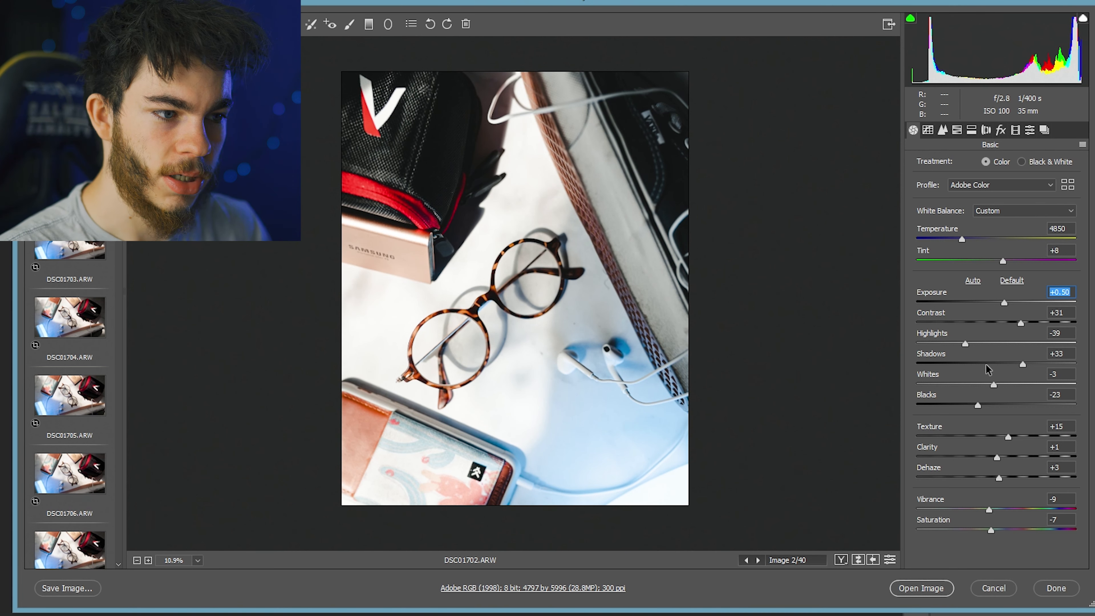
pyautogui.moveTo(964, 343); pyautogui.dragTo(936, 343)
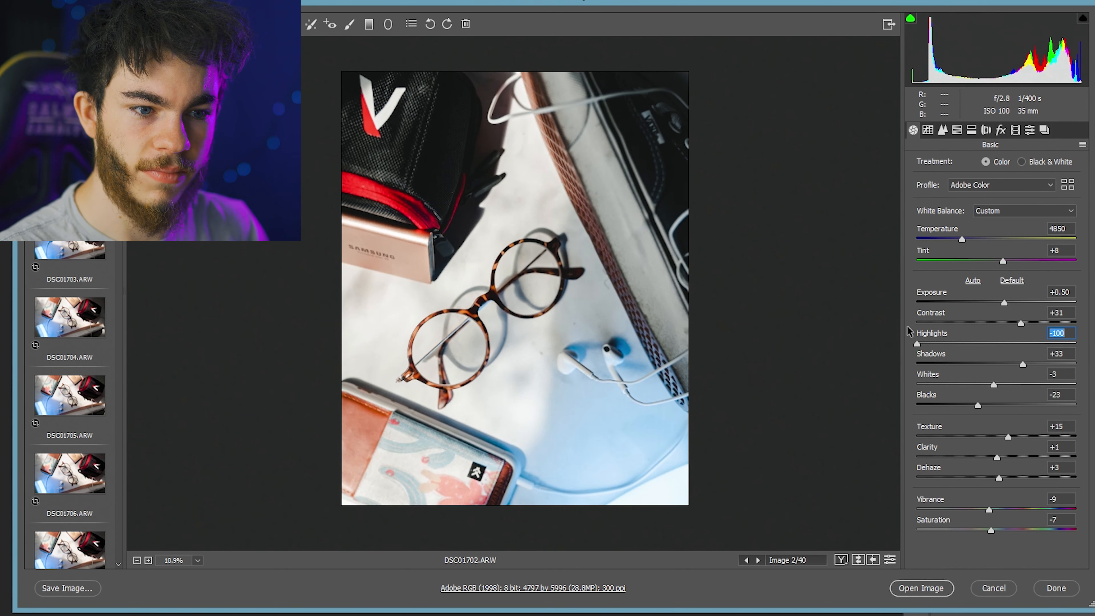
pyautogui.moveTo(932, 342); pyautogui.dragTo(1019, 342)
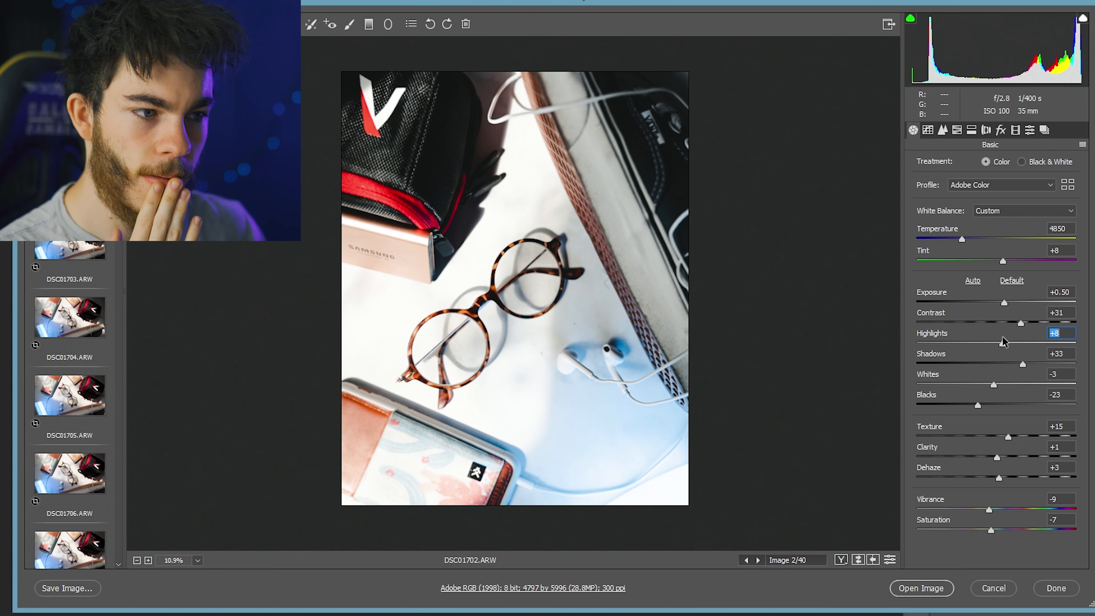
pyautogui.moveTo(1026, 342); pyautogui.dragTo(977, 342)
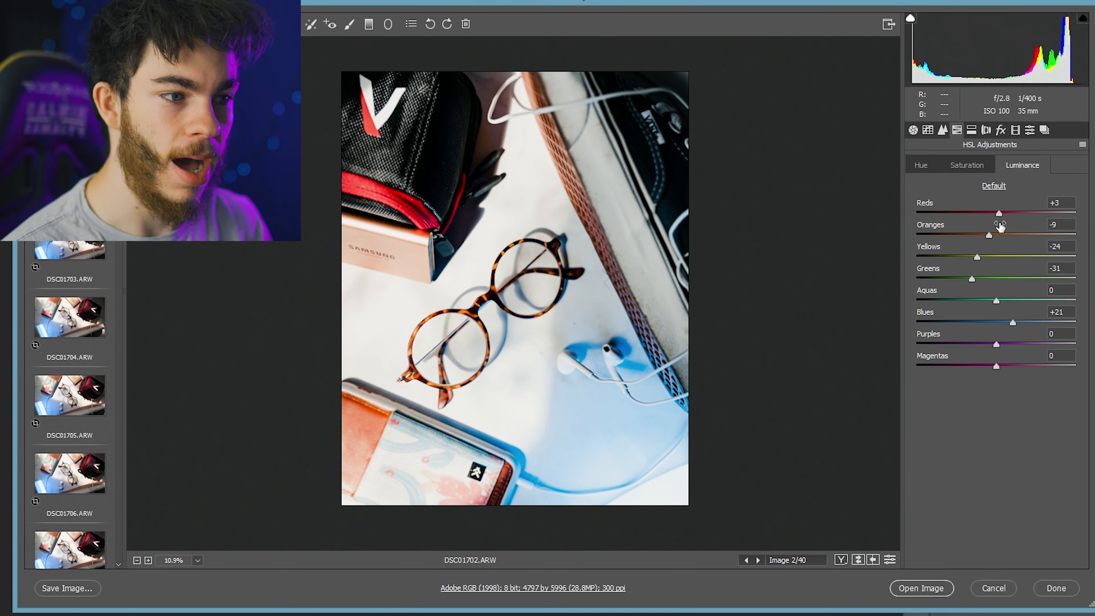
# Step: Brighten orange luminance, then lay a graduated filter across the photo's lower left
pyautogui.click(1059, 224)
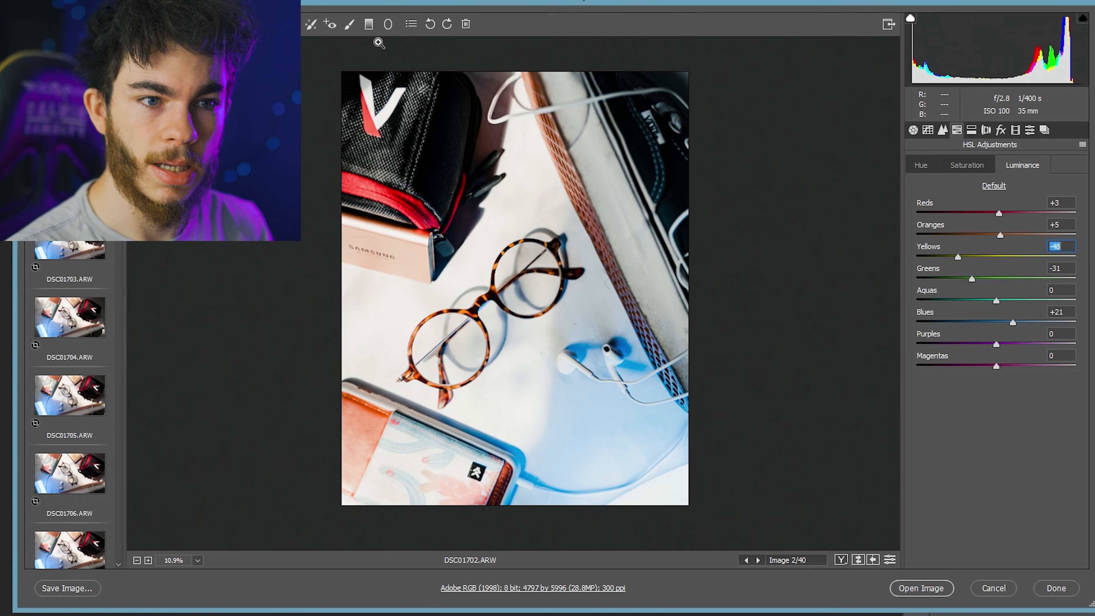
pyautogui.click(369, 22)
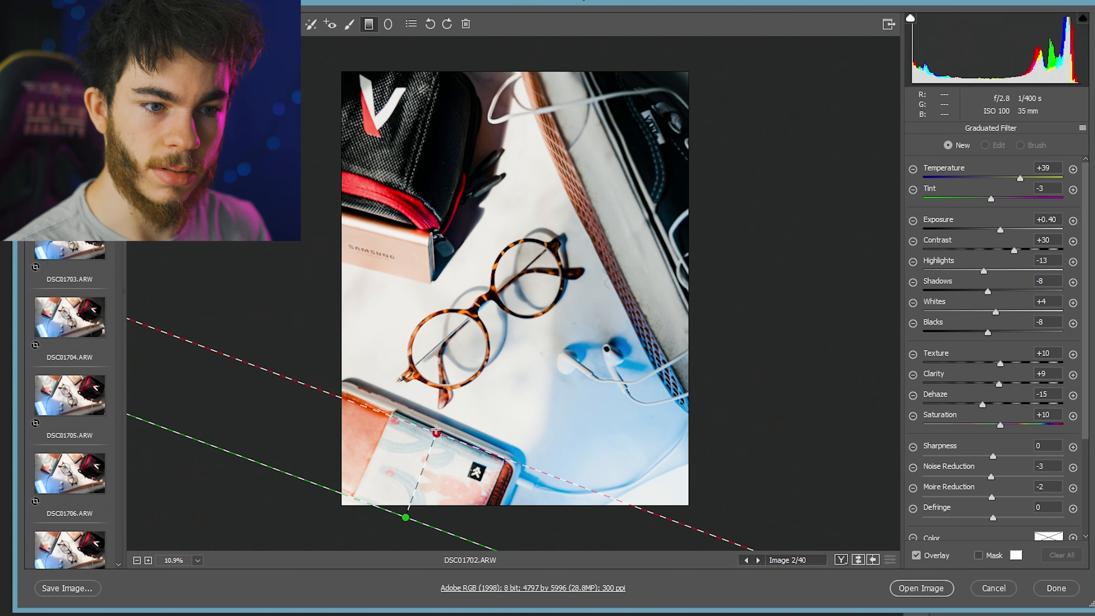
pyautogui.moveTo(435, 433); pyautogui.dragTo(452, 223)
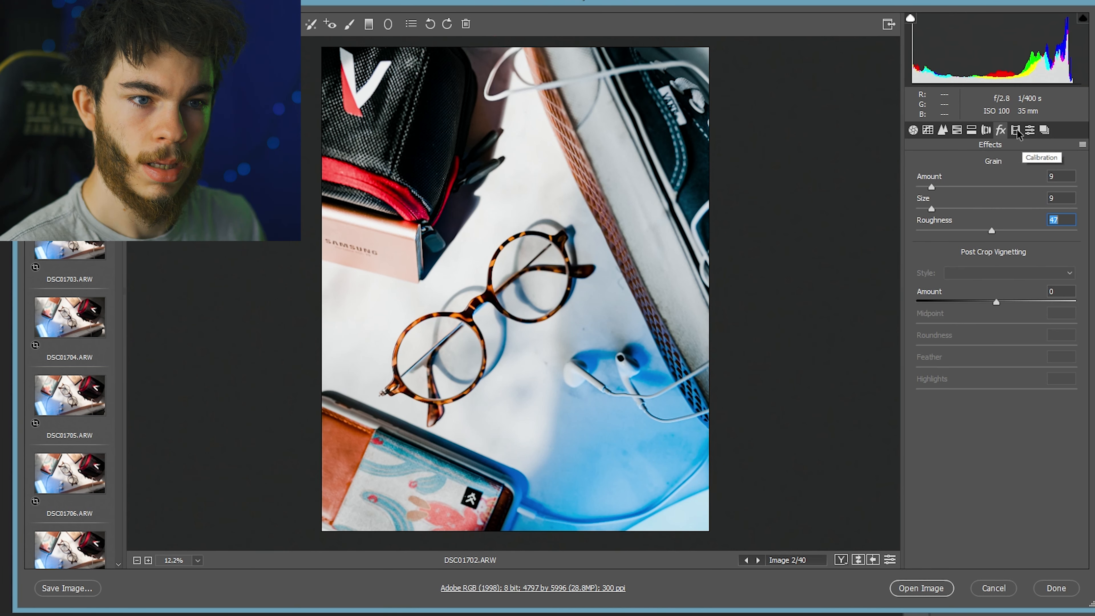
# Step: In Calibration settle the Red Primary Hue near +8, then leave the panel for the next photo
pyautogui.click(1015, 130)
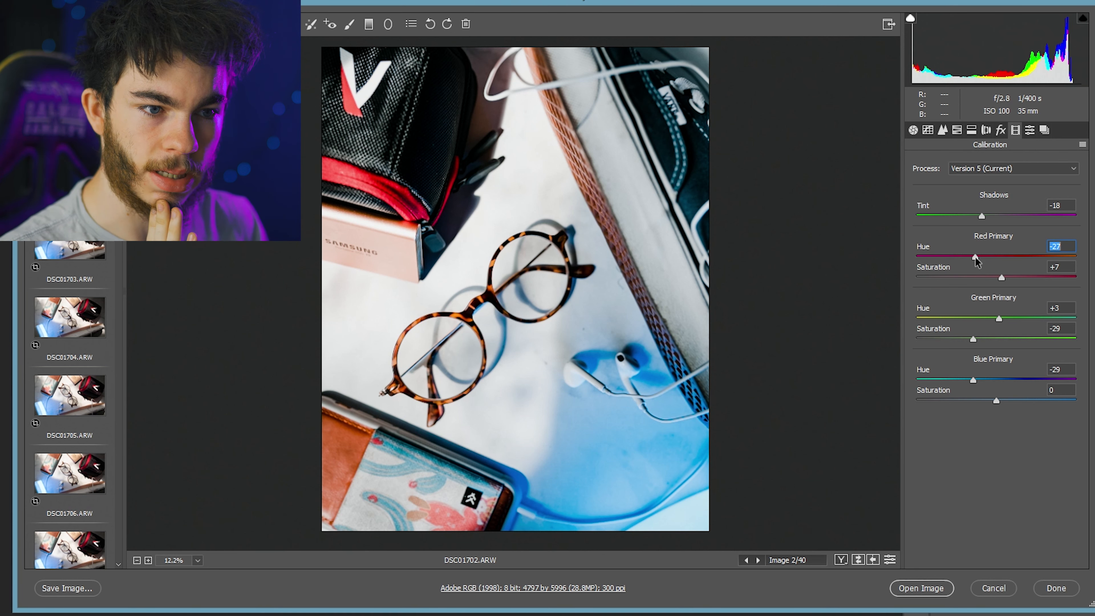
pyautogui.moveTo(974, 257); pyautogui.dragTo(943, 258)
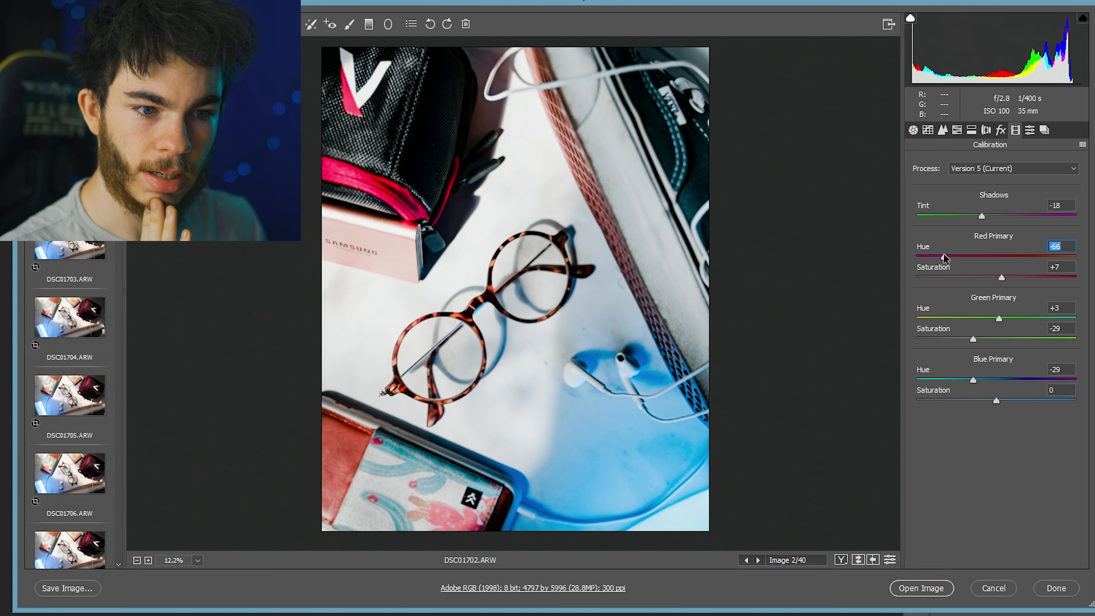
pyautogui.moveTo(942, 258); pyautogui.dragTo(1015, 258)
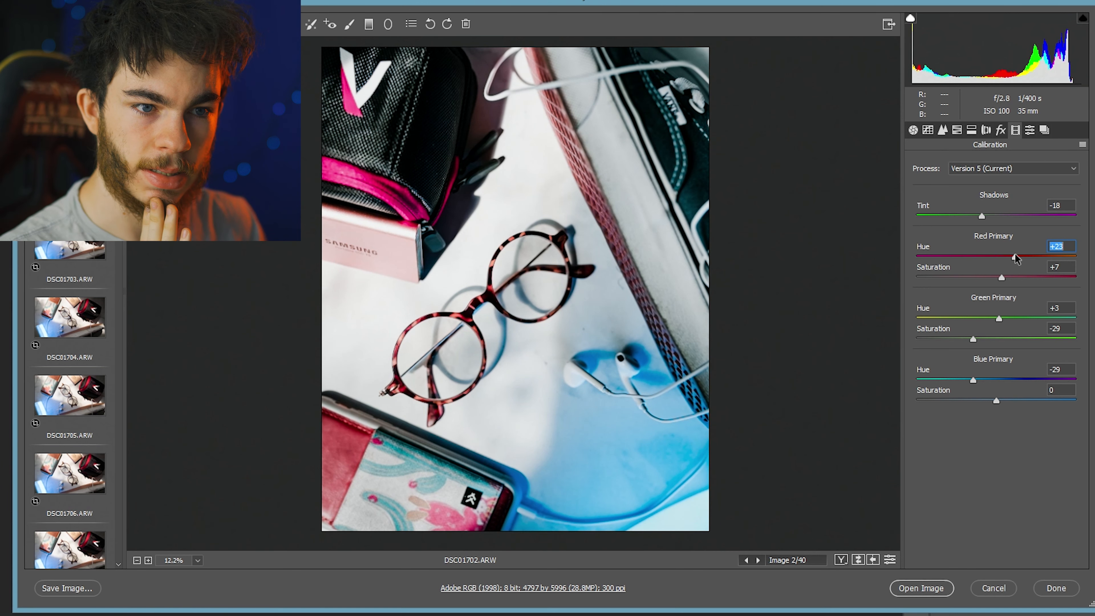
pyautogui.moveTo(1016, 257); pyautogui.dragTo(1005, 257)
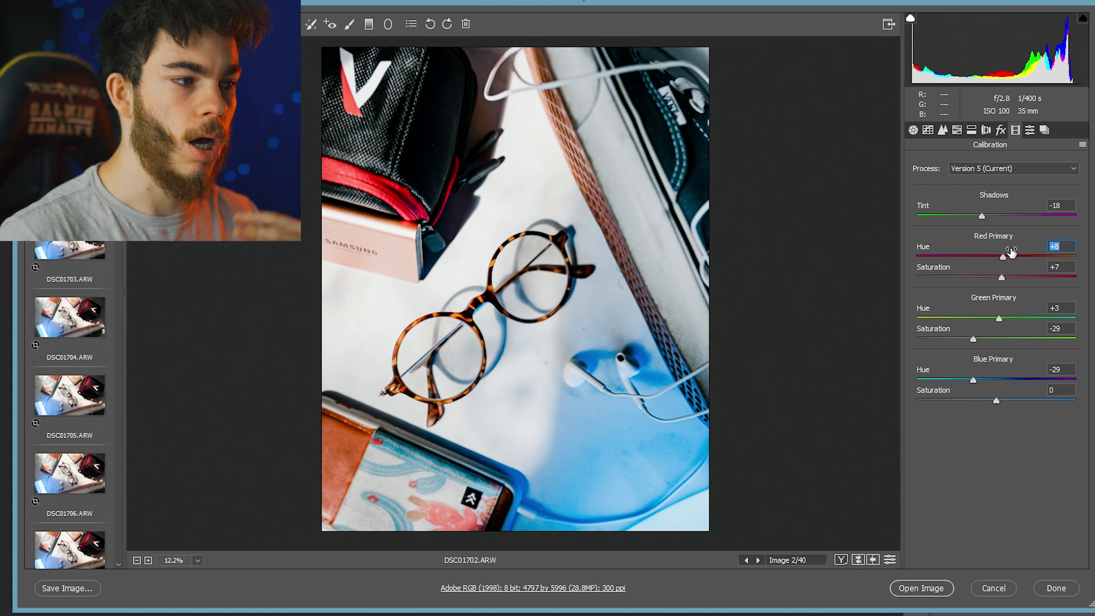
pyautogui.click(971, 130)
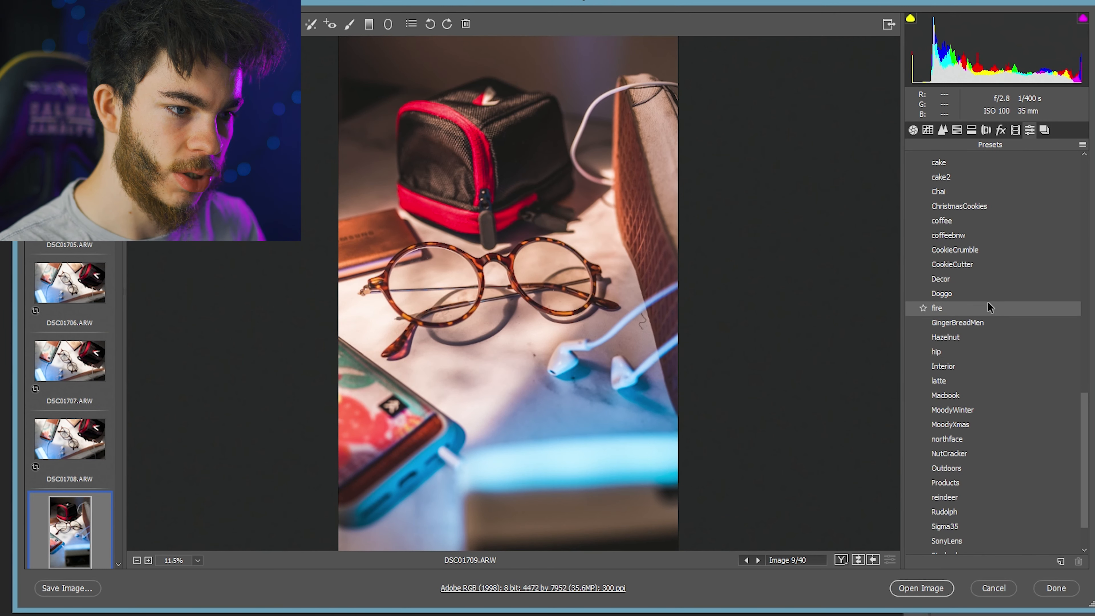
# Step: Preview Hazelnut, then apply the Chai preset to the ninth glasses photo
pyautogui.click(945, 337)
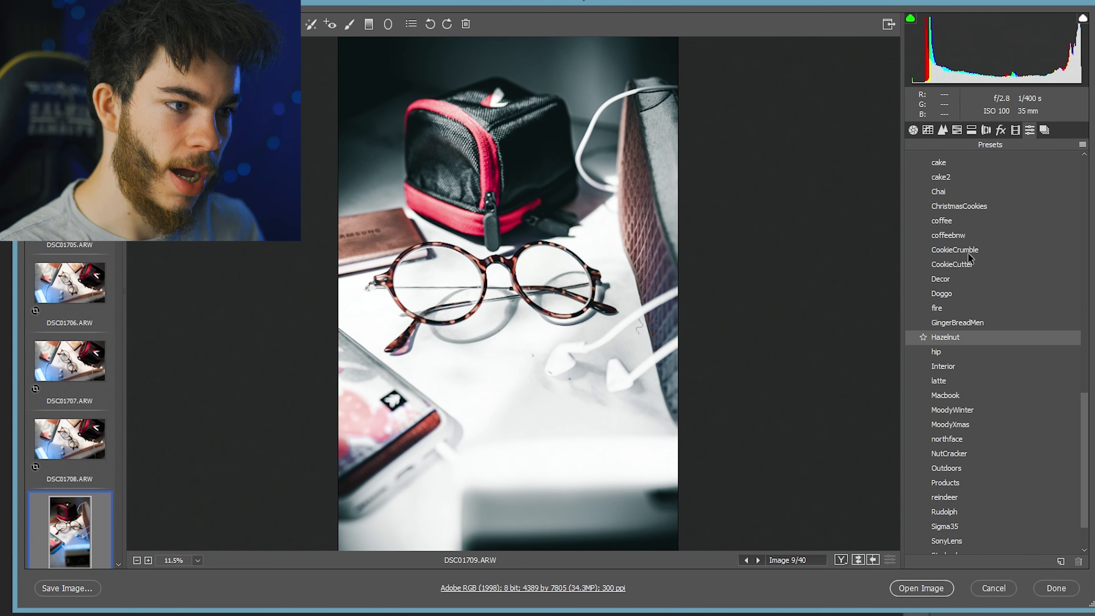
pyautogui.click(939, 192)
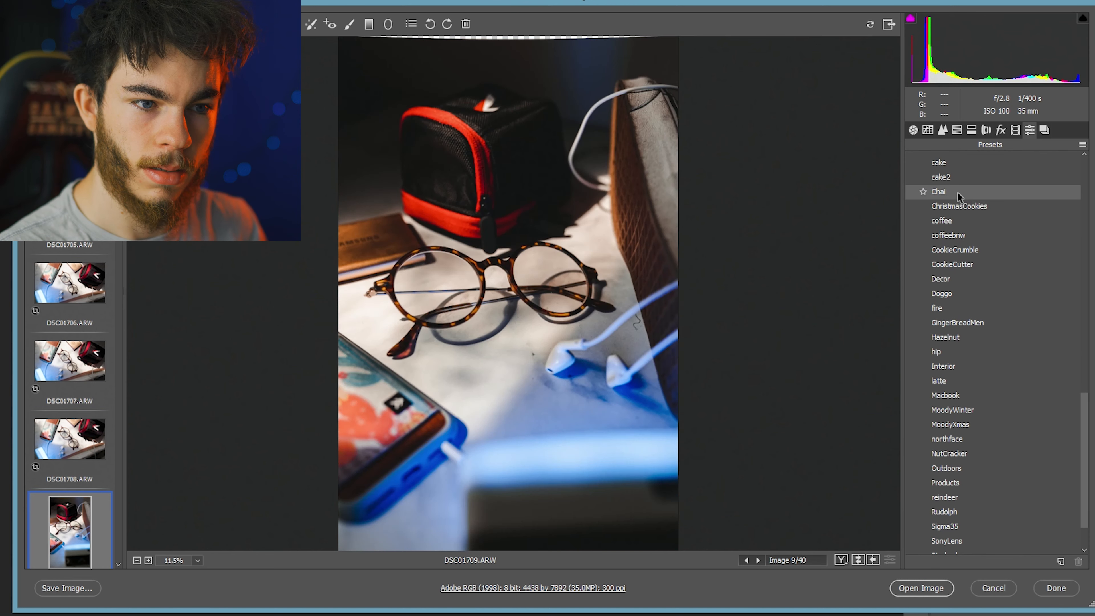
pyautogui.click(939, 192)
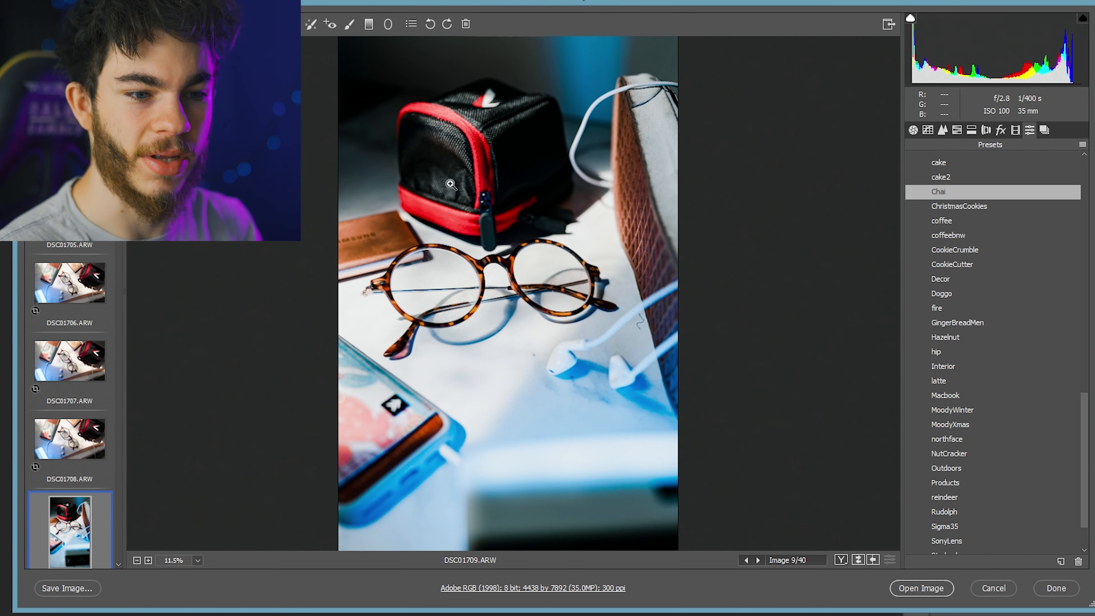
pyautogui.moveTo(646, 431)
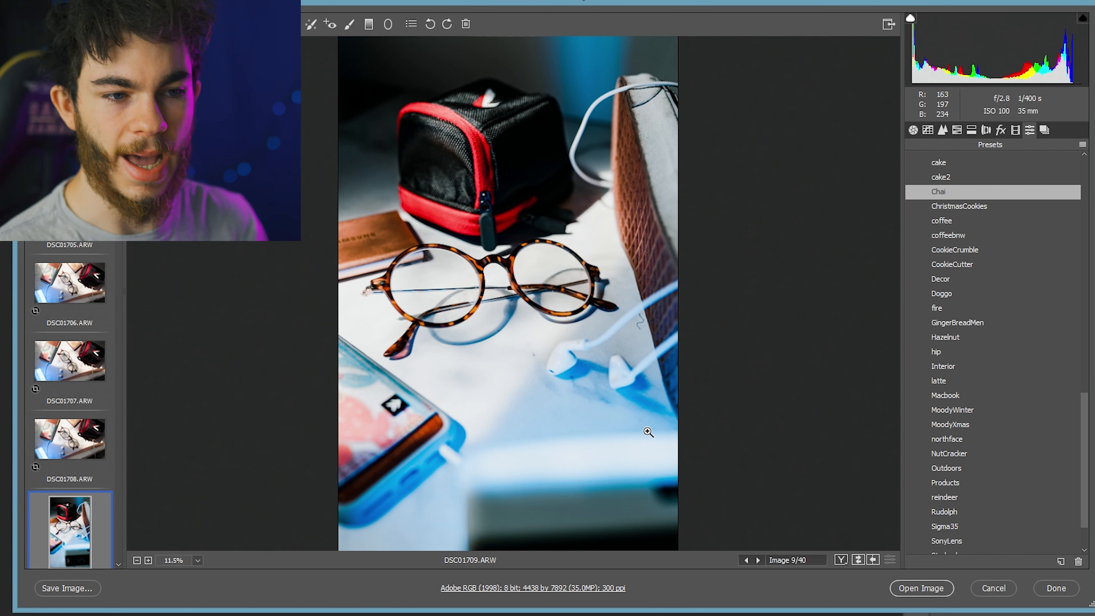
pyautogui.moveTo(557, 294)
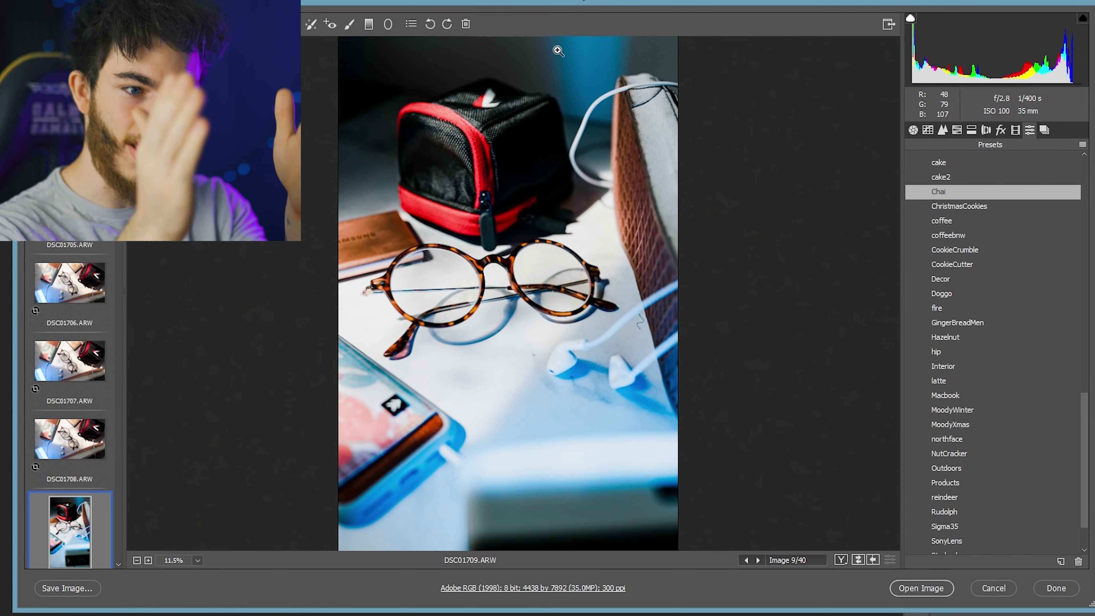
pyautogui.moveTo(605, 155)
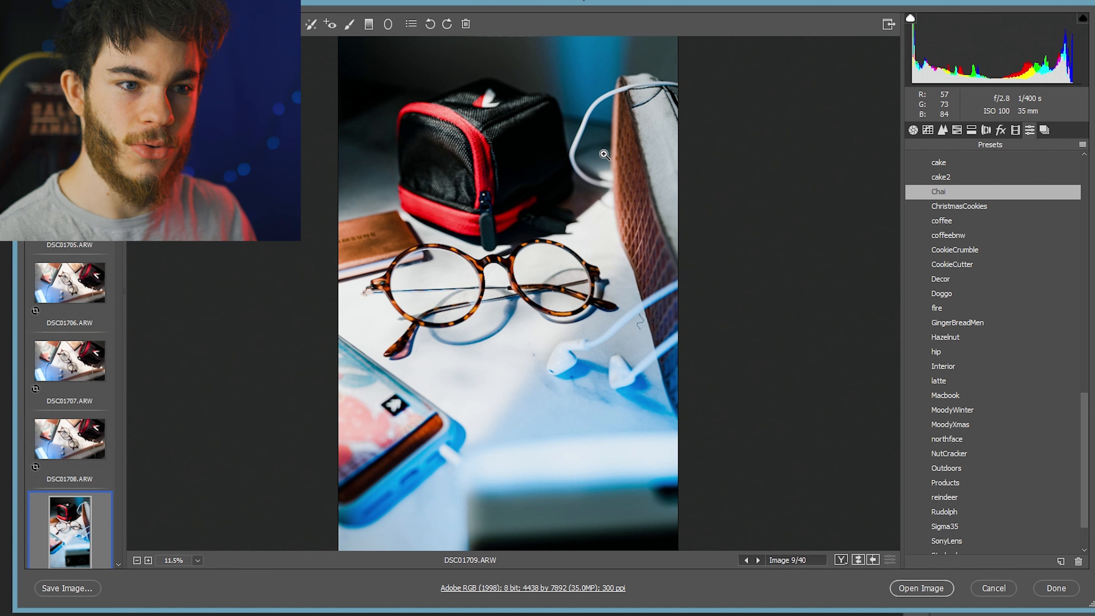
pyautogui.moveTo(610, 93)
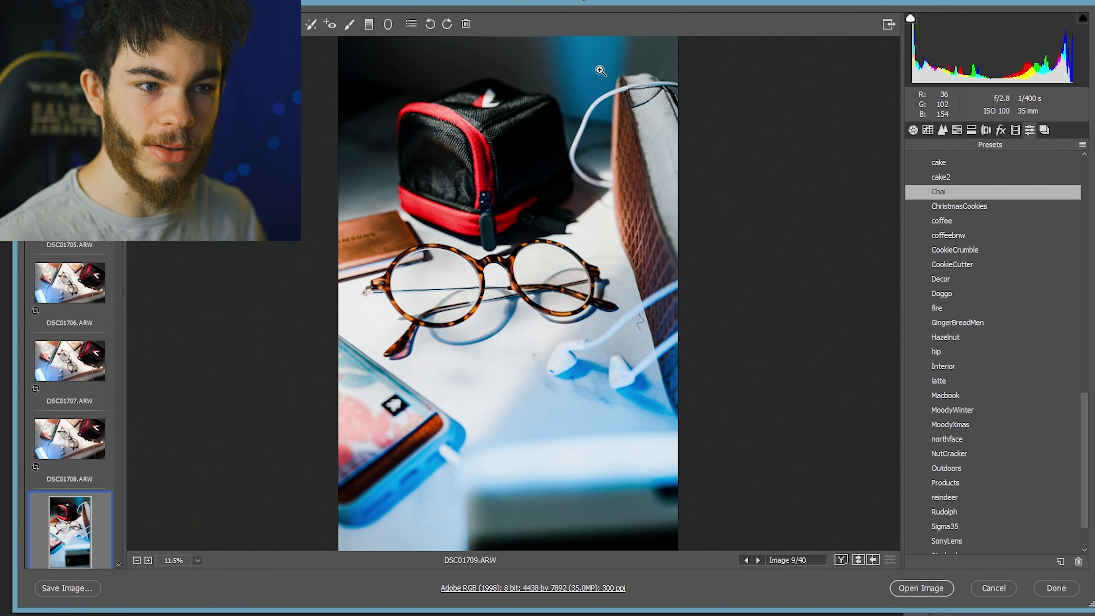
pyautogui.moveTo(599, 37)
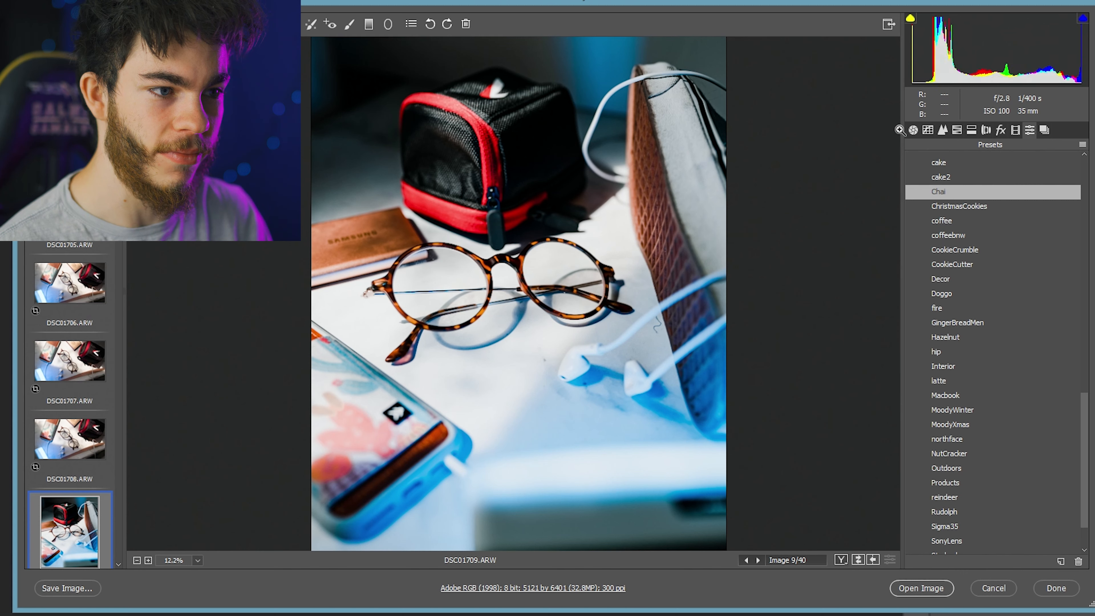
# Step: In the Basic panel lower the Shadows boost to +23
pyautogui.click(913, 130)
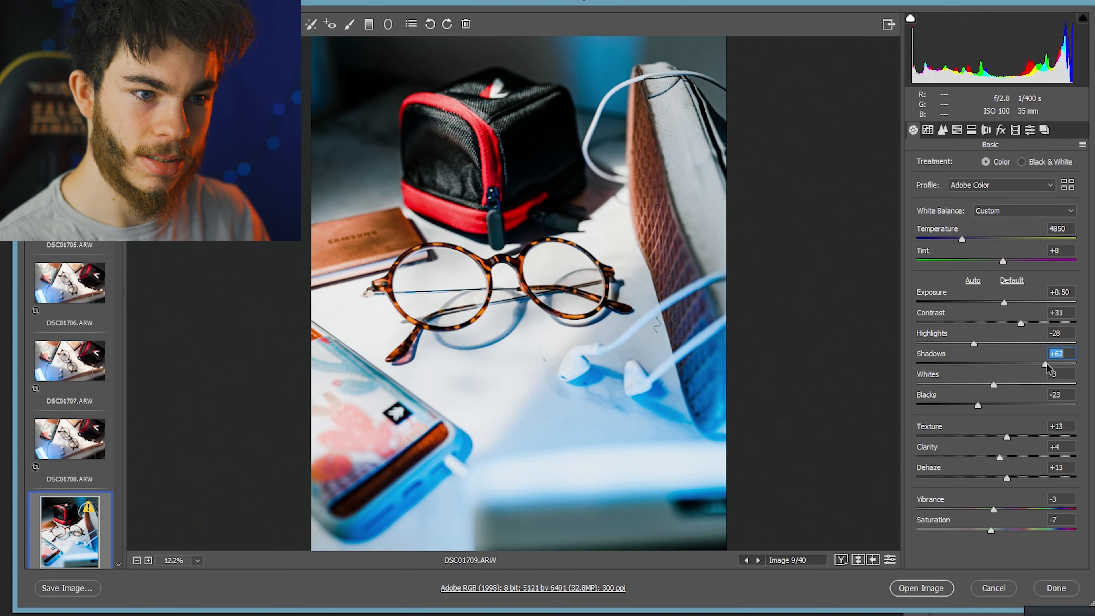
pyautogui.moveTo(1043, 364); pyautogui.dragTo(1026, 365)
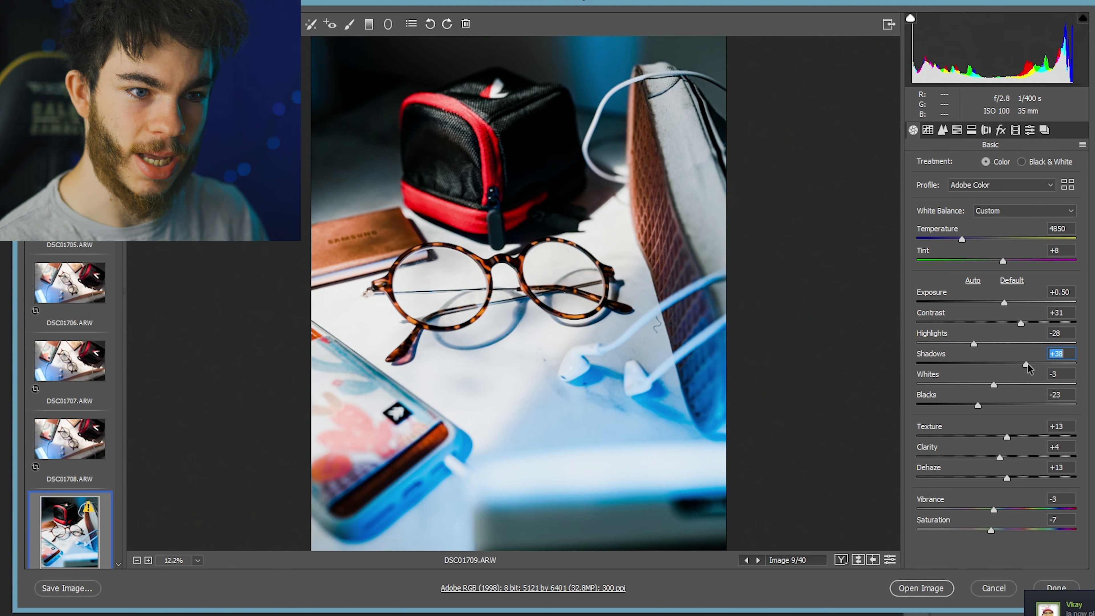
pyautogui.moveTo(1027, 365); pyautogui.dragTo(1013, 365)
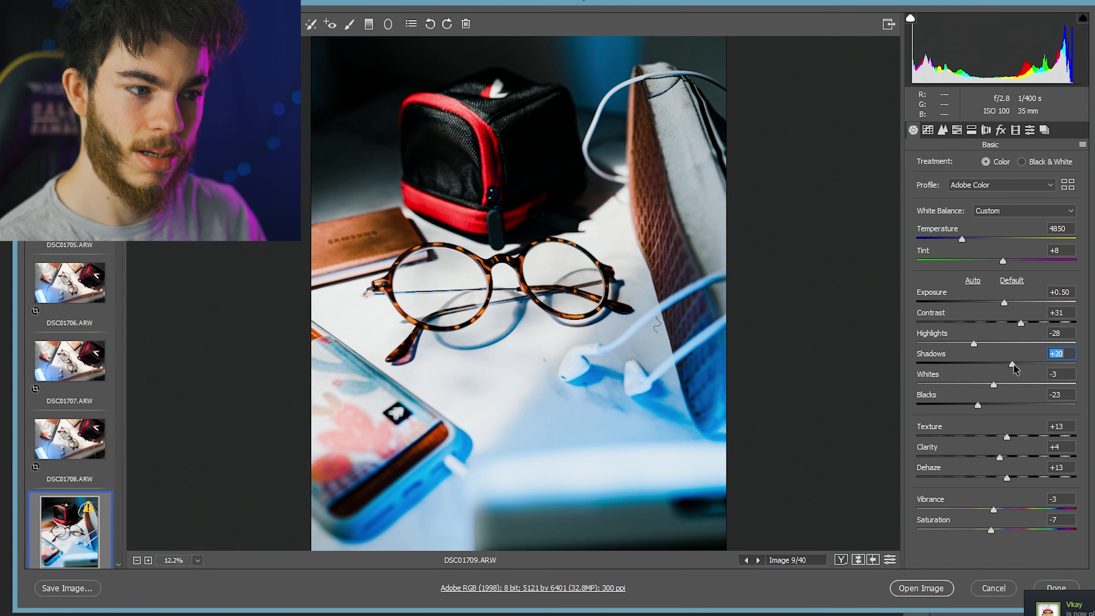
pyautogui.moveTo(1010, 364); pyautogui.dragTo(1015, 364)
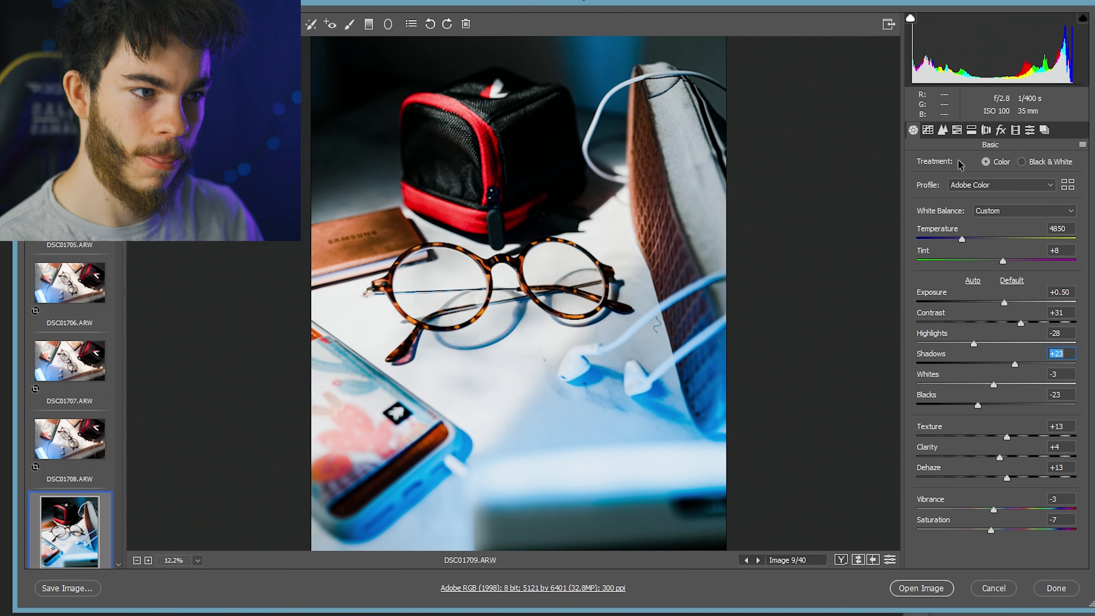
# Step: Reshape the tone curve: Highlights -15, Lights +5, Darks +31, Shadows -30
pyautogui.click(928, 130)
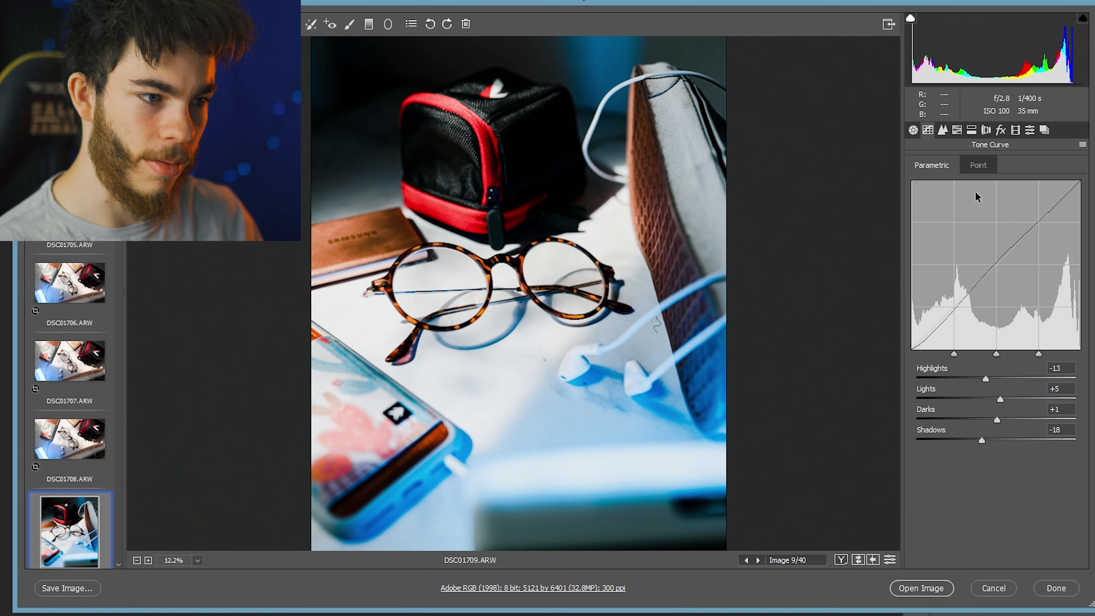
pyautogui.moveTo(985, 380); pyautogui.dragTo(962, 380)
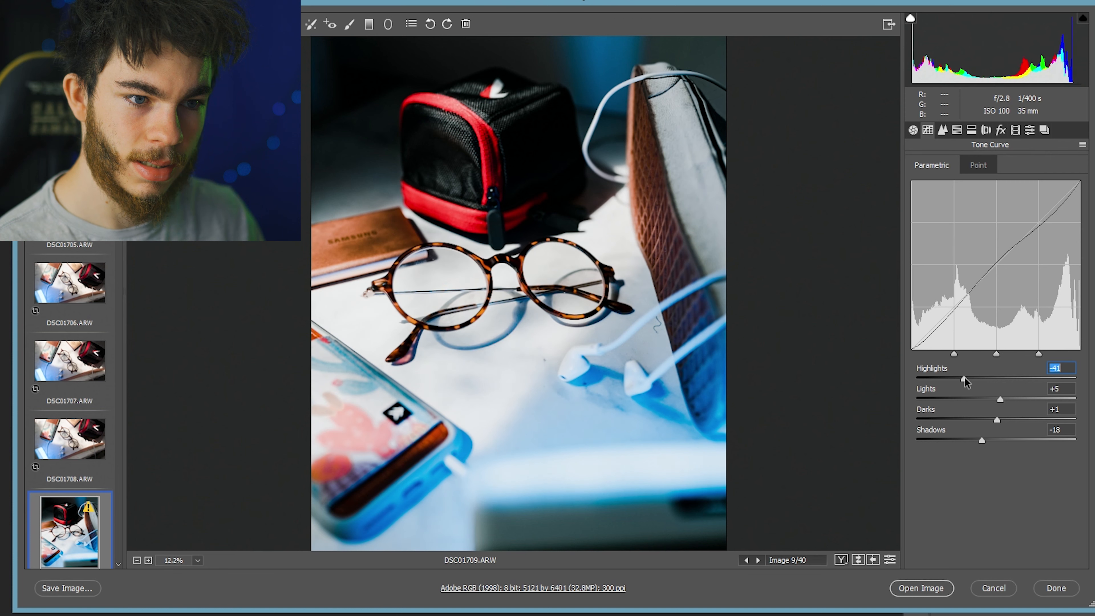
pyautogui.moveTo(964, 379); pyautogui.dragTo(988, 379)
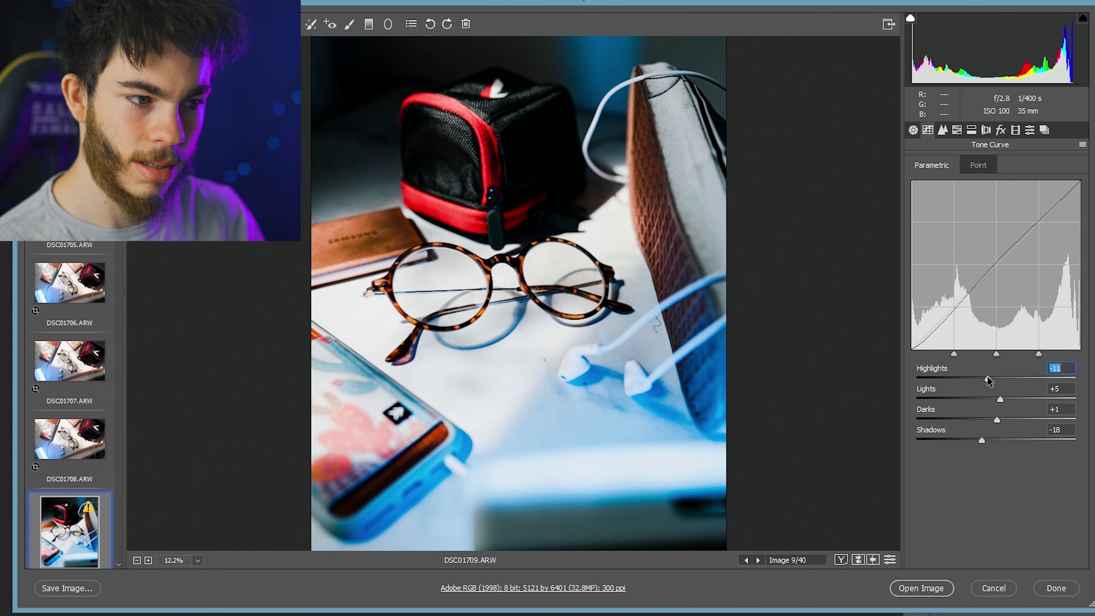
pyautogui.moveTo(998, 398); pyautogui.dragTo(985, 399)
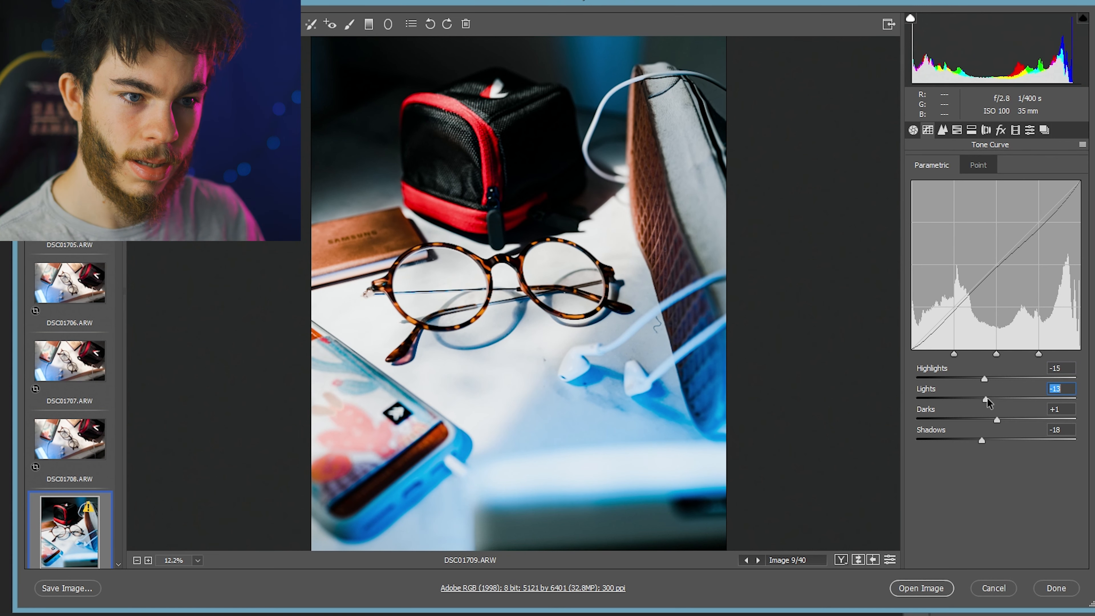
pyautogui.moveTo(982, 399); pyautogui.dragTo(1026, 398)
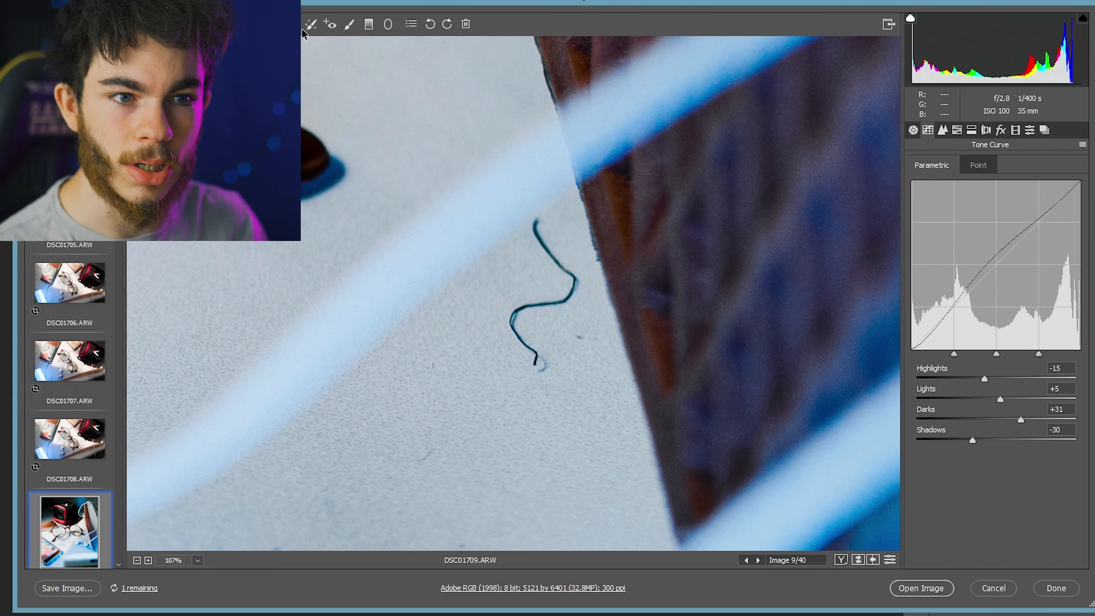
# Step: Heal away the stray hair on the table, then apply Chai to the next photo DSC01710
pyautogui.click(310, 24)
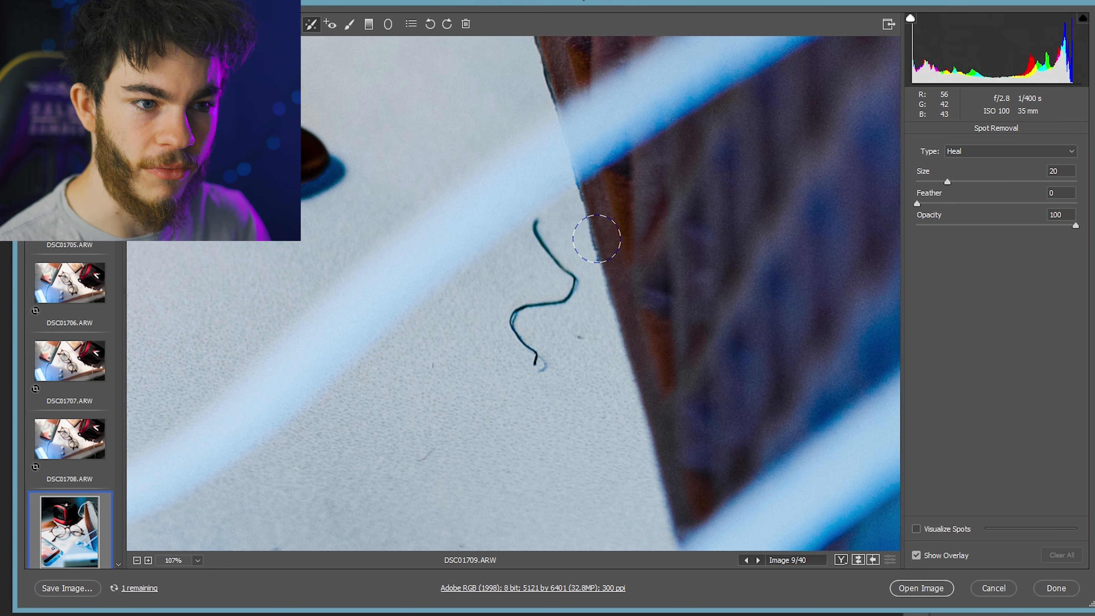
pyautogui.moveTo(597, 237); pyautogui.dragTo(548, 301)
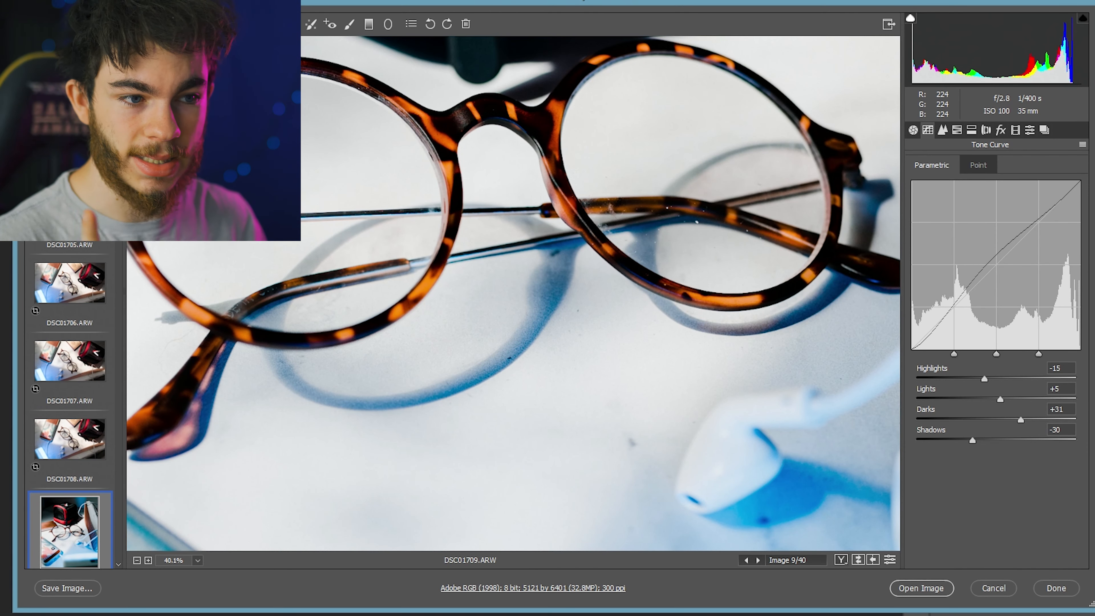
pyautogui.click(264, 249)
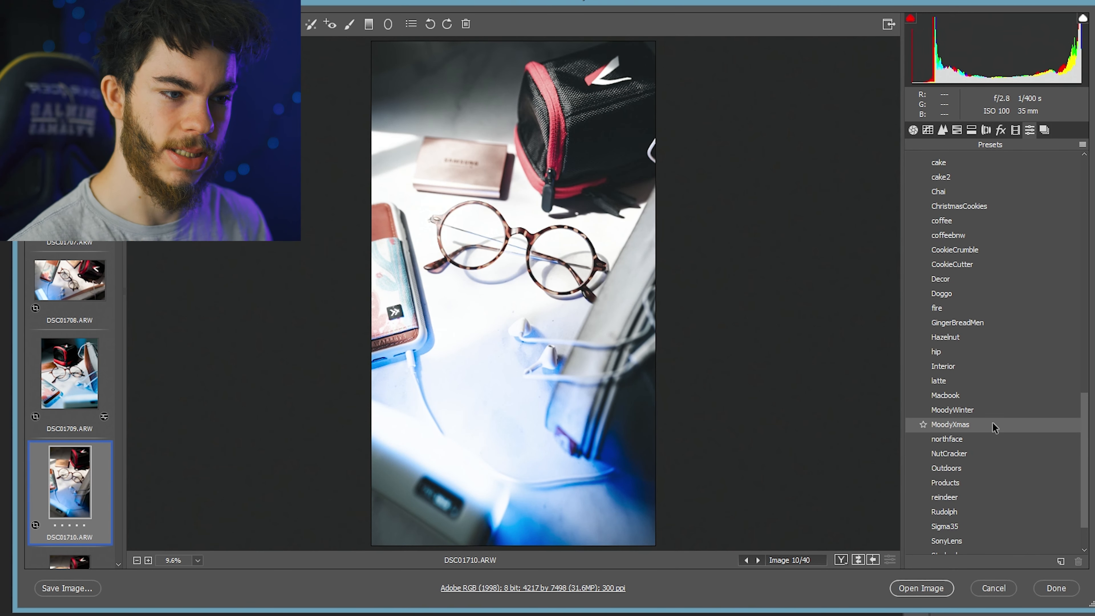
pyautogui.moveTo(968, 235)
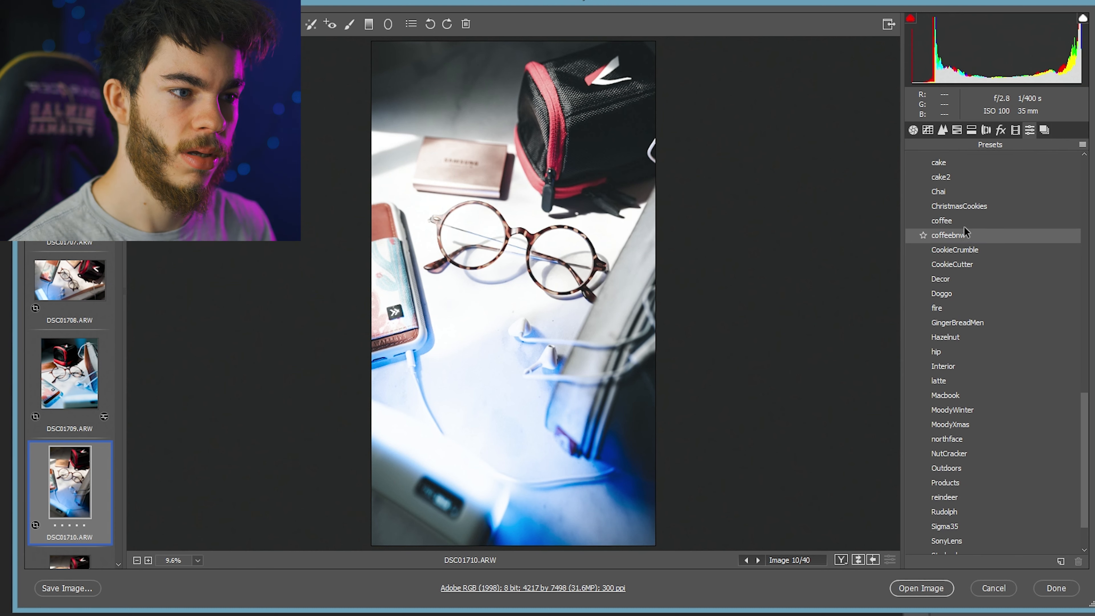
pyautogui.click(939, 191)
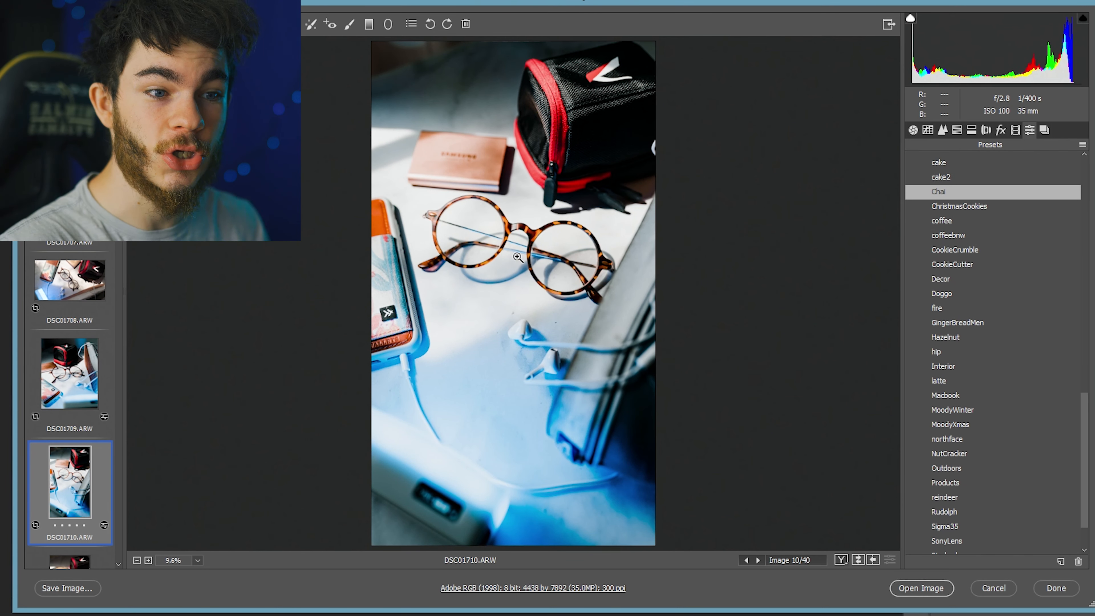
pyautogui.moveTo(596, 281)
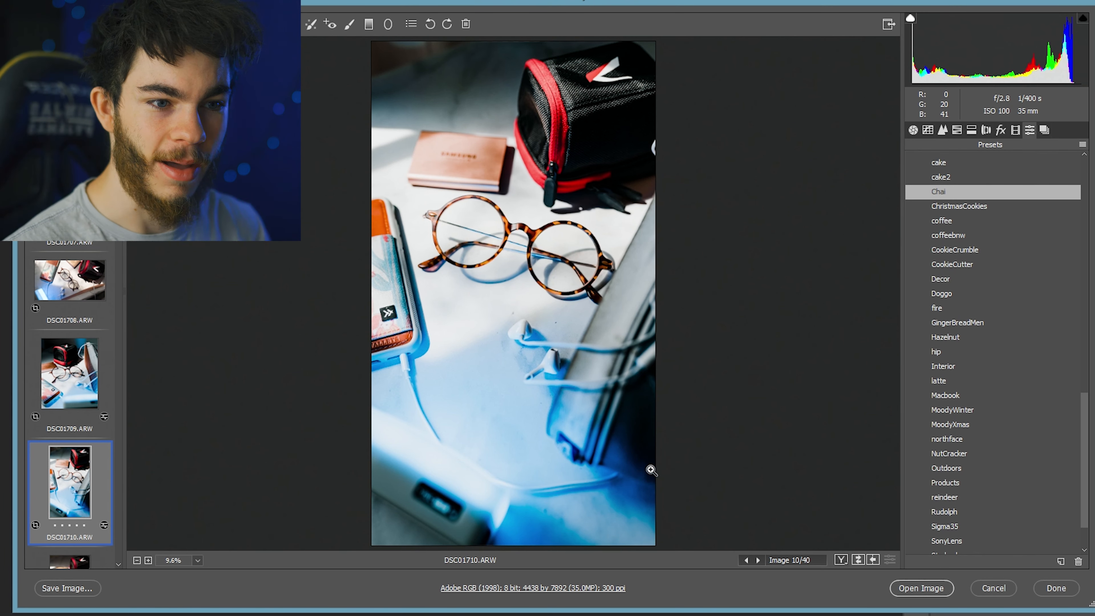
pyautogui.moveTo(489, 403)
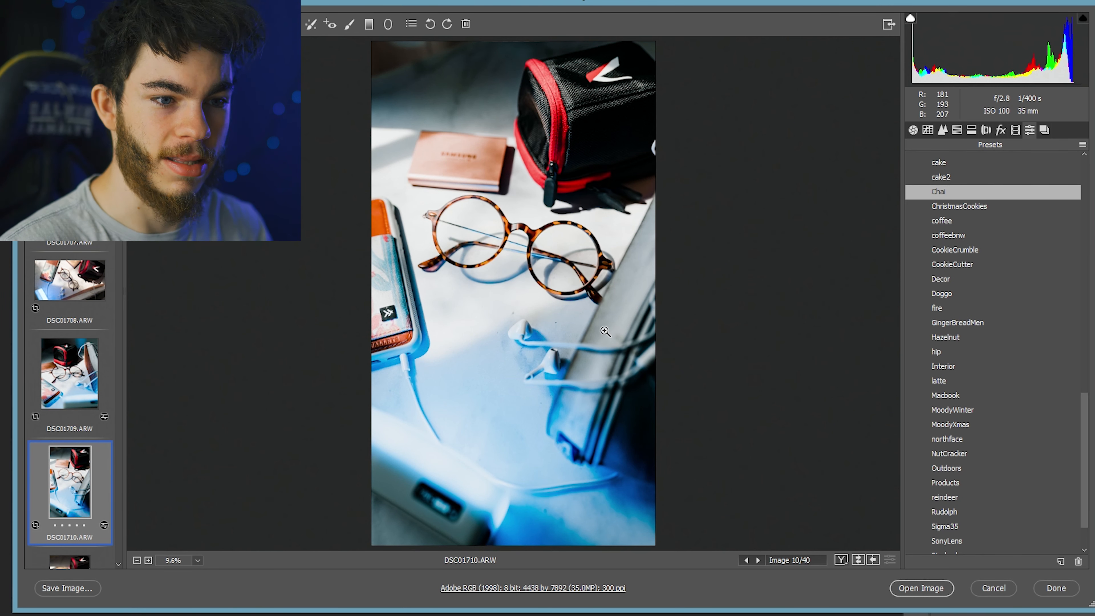
pyautogui.moveTo(793, 305)
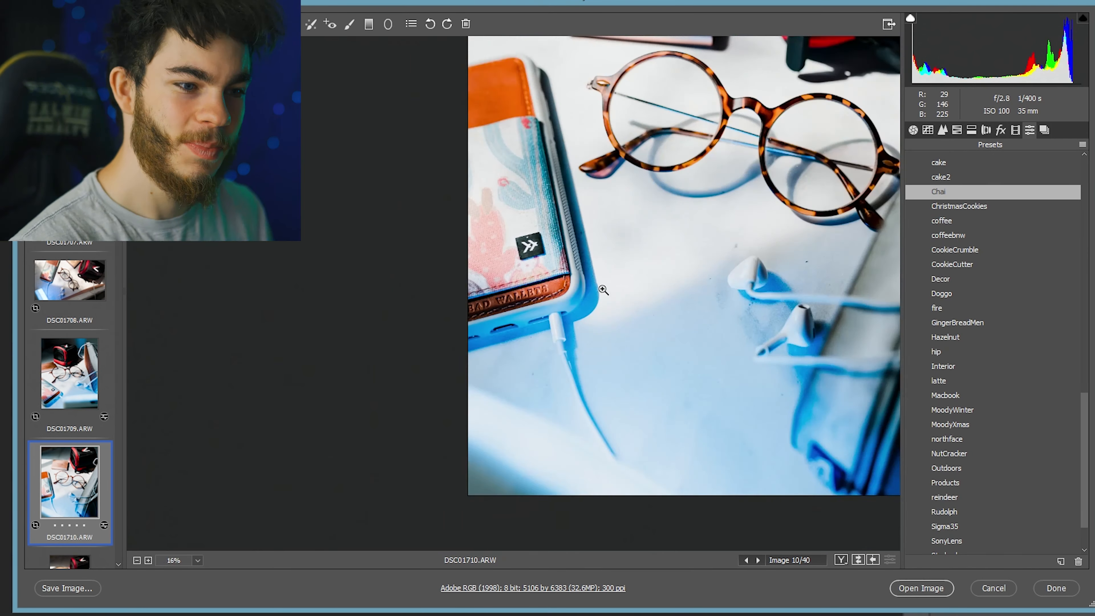
# Step: Fit the cropped DSC01710 in view and zoom in to inspect specks near the earbud
pyautogui.click(602, 290)
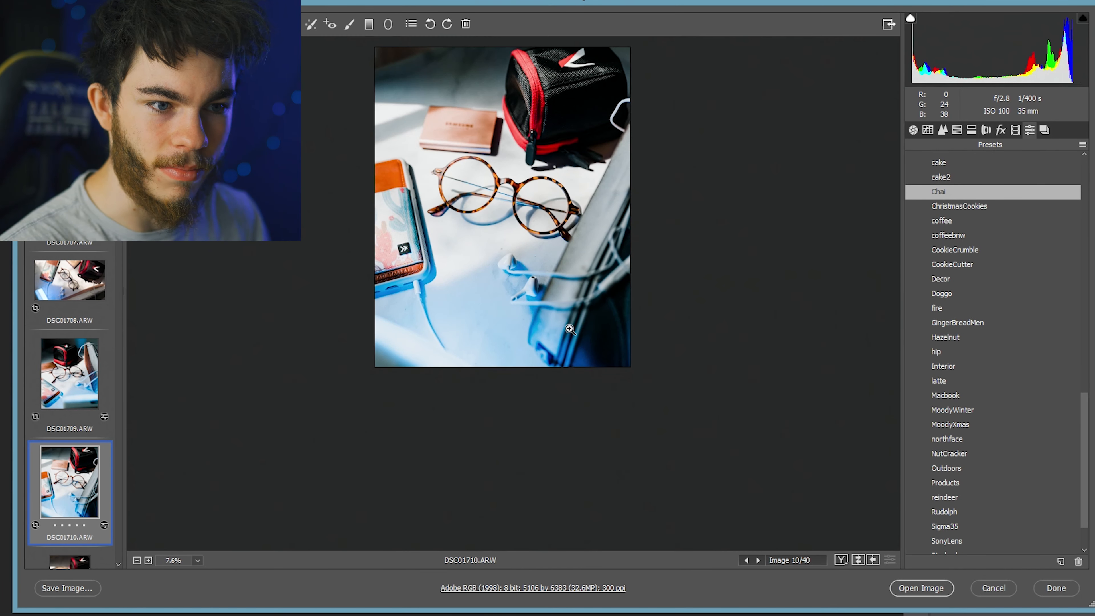
pyautogui.click(570, 329)
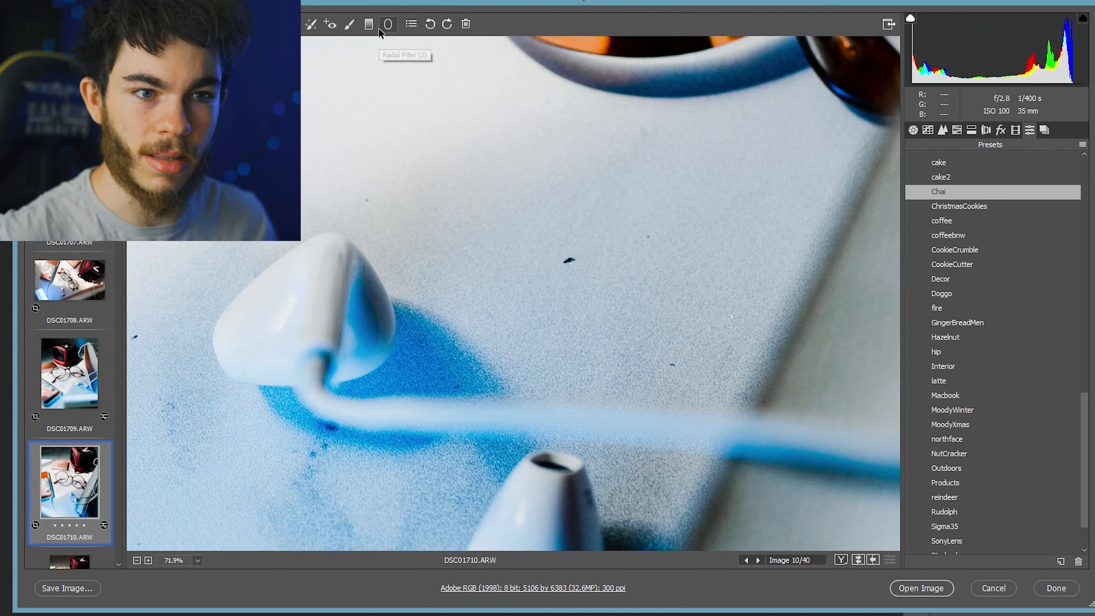
pyautogui.click(349, 24)
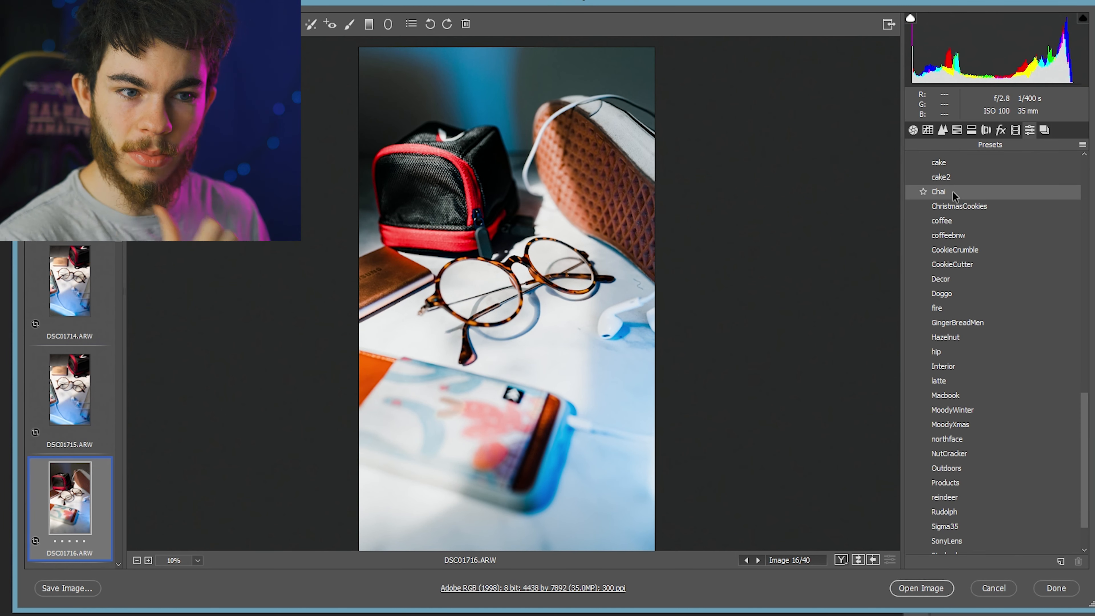
# Step: Apply the Chai preset to the DSC01720 phone-case photo, then return to DSC01719
pyautogui.click(939, 191)
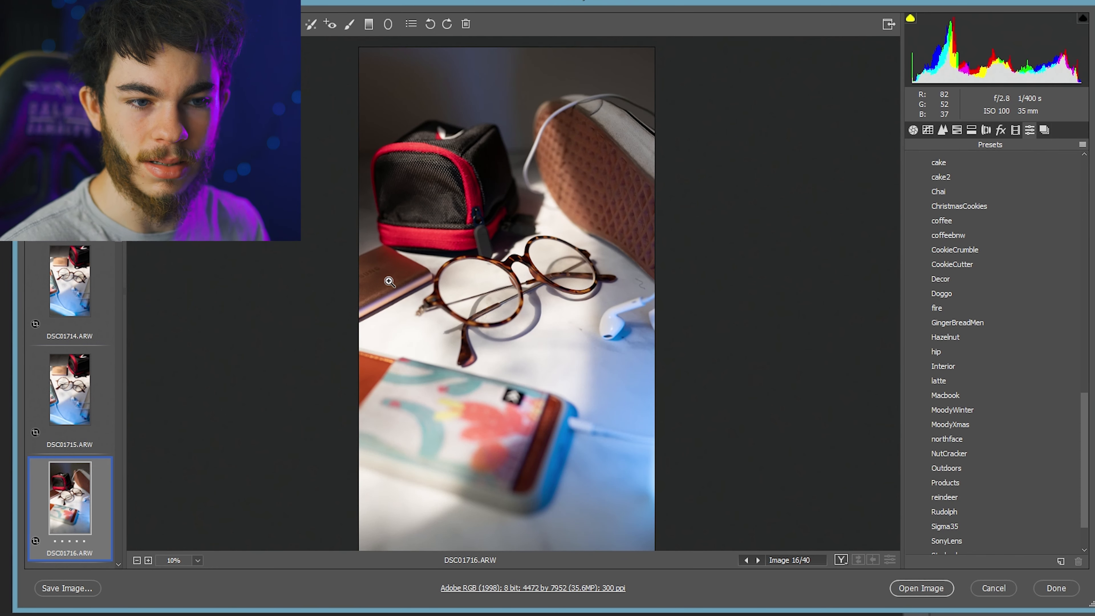
pyautogui.moveTo(460, 267)
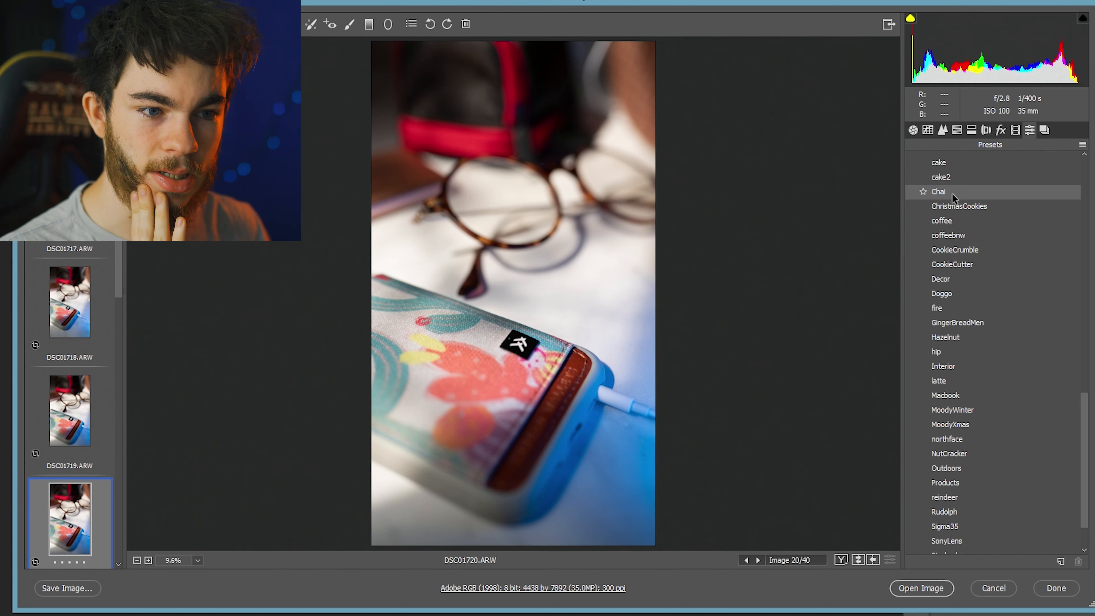
pyautogui.click(939, 192)
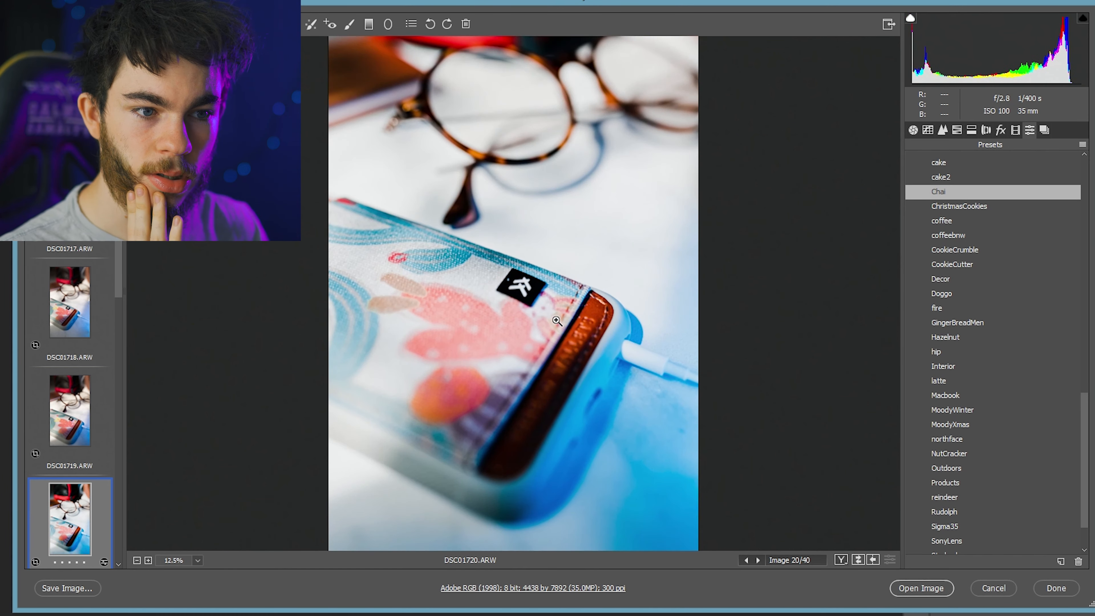
pyautogui.click(557, 321)
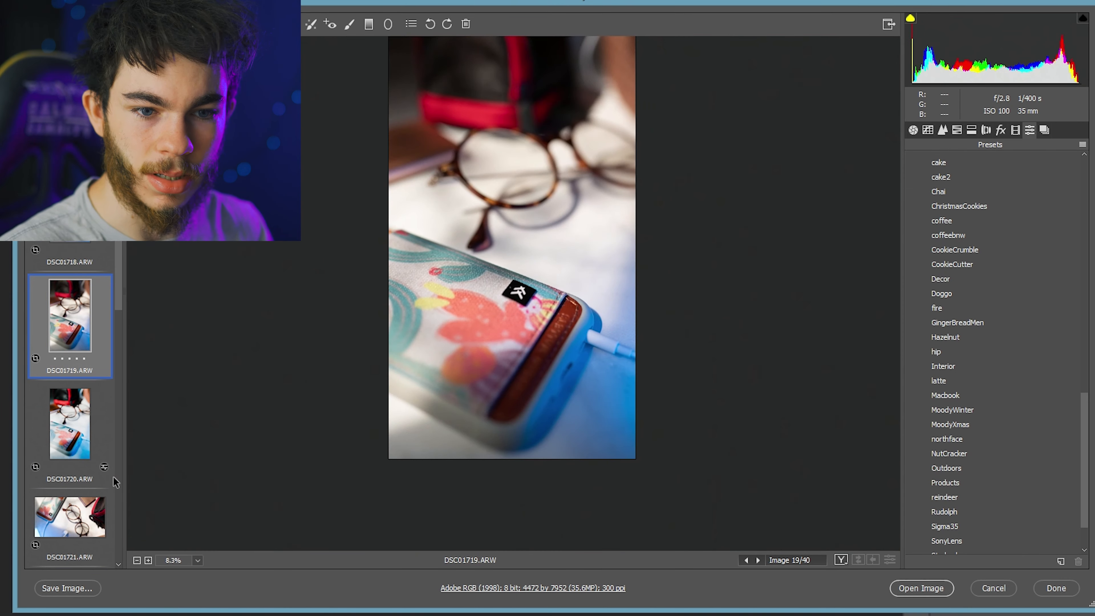
pyautogui.click(69, 467)
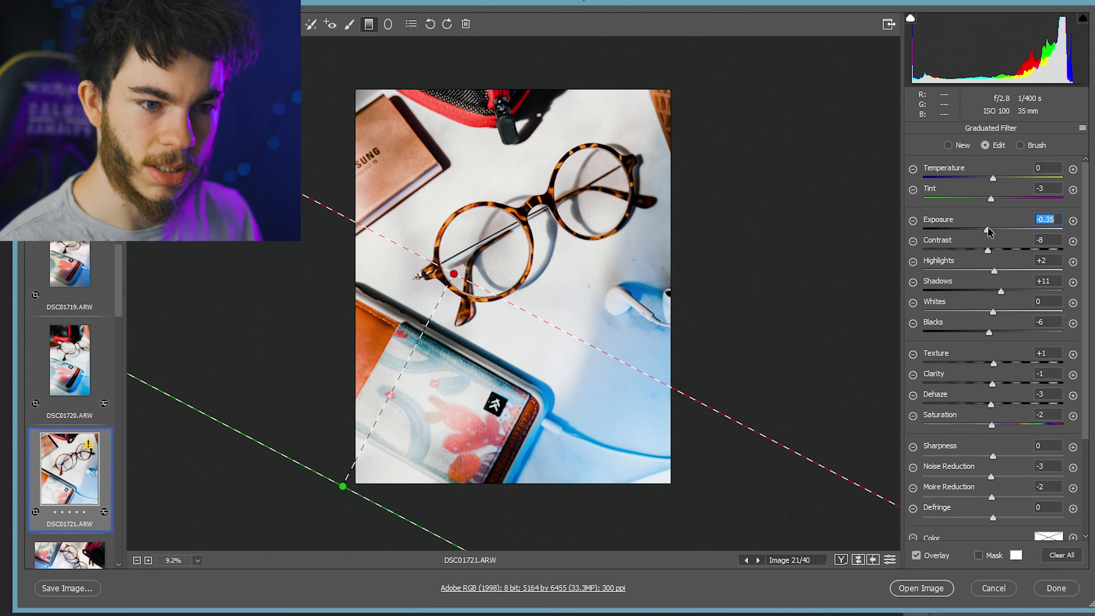
# Step: Lower the graduated filter's exposure a bit more, finish it, and move on to DSC01724
pyautogui.moveTo(991, 231); pyautogui.dragTo(986, 231)
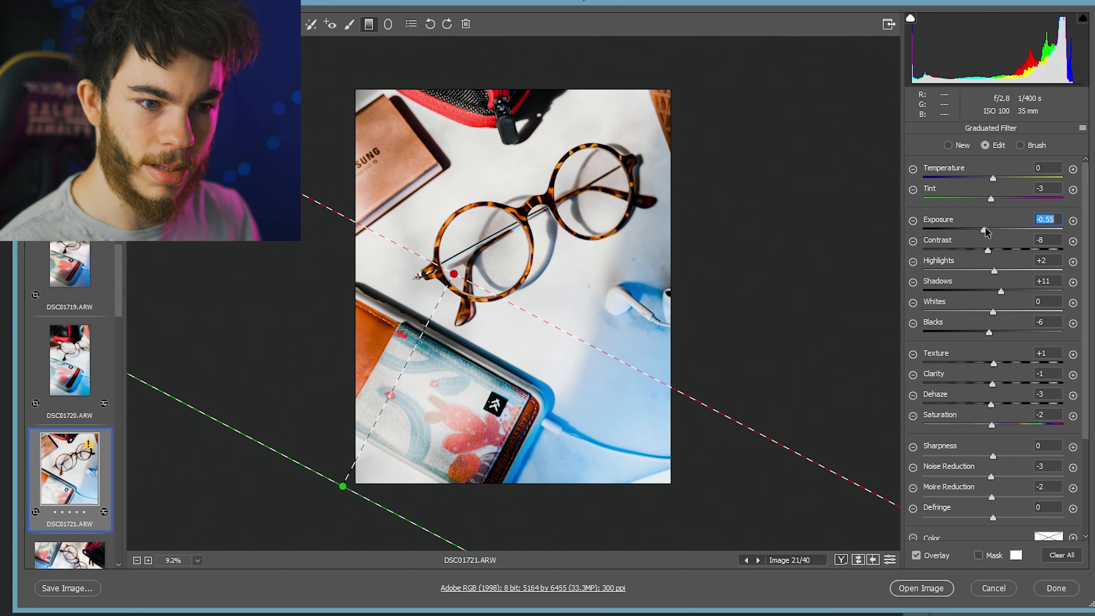
pyautogui.click(67, 588)
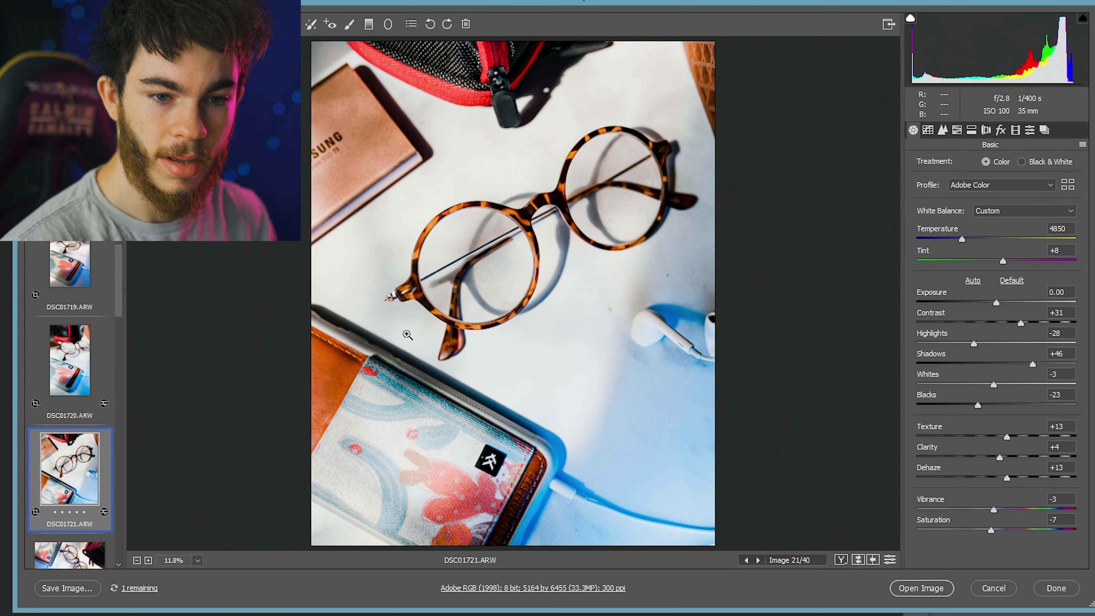
pyautogui.scroll(-3)
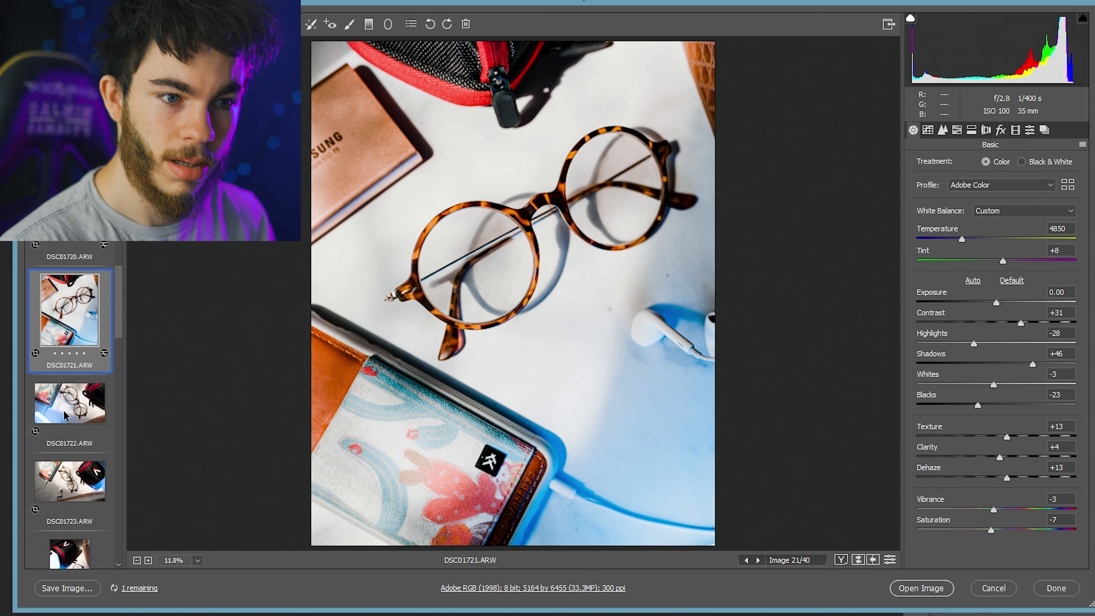
pyautogui.click(69, 402)
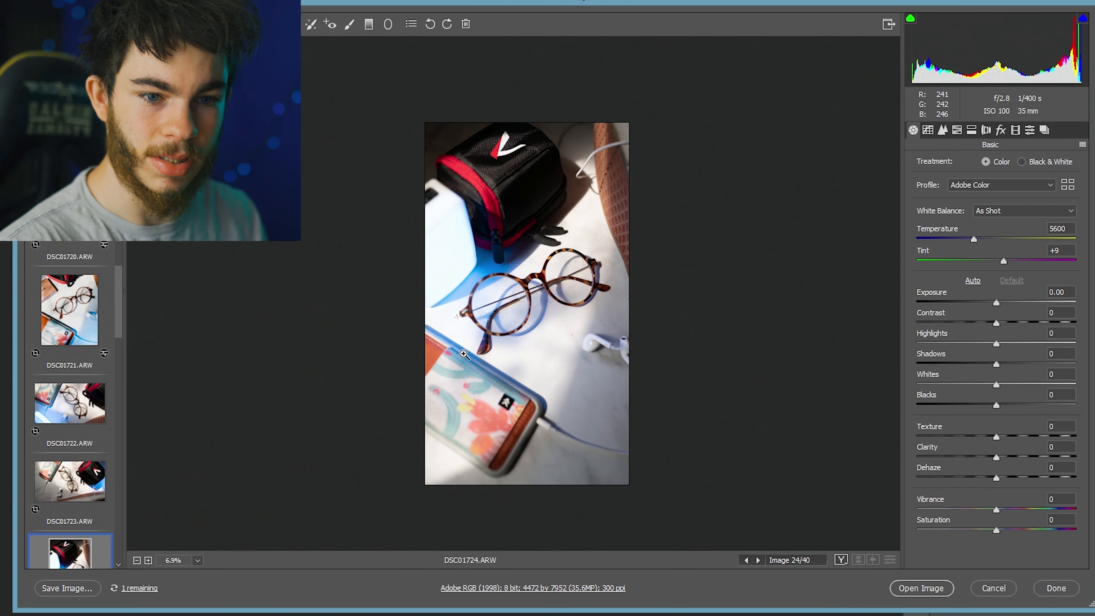
# Step: Step through the filmstrip to the DSC01728 glasses photo
pyautogui.click(69, 538)
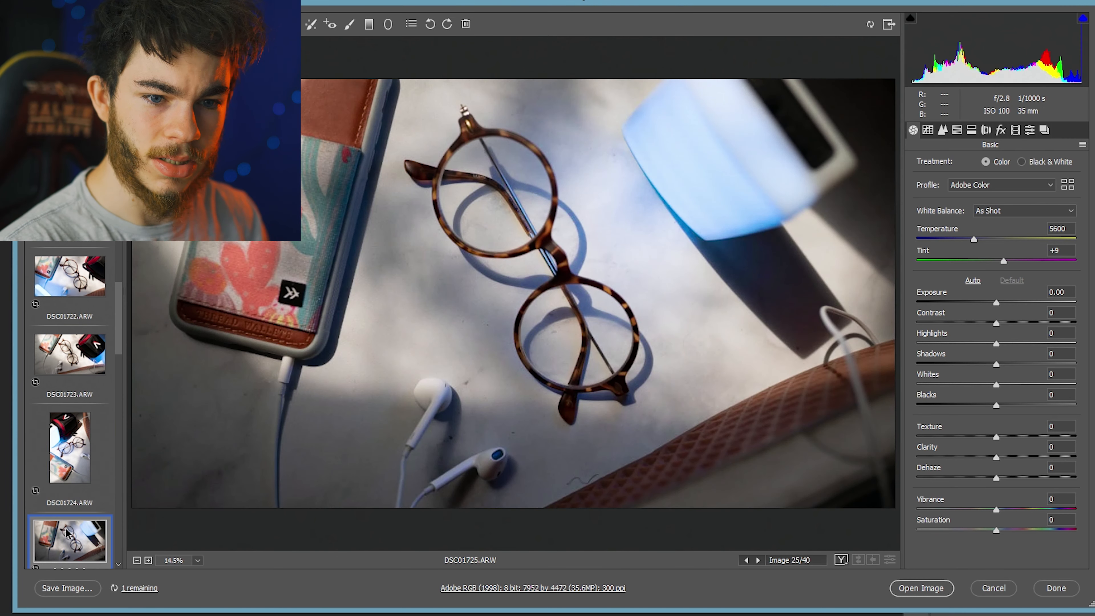
pyautogui.click(69, 503)
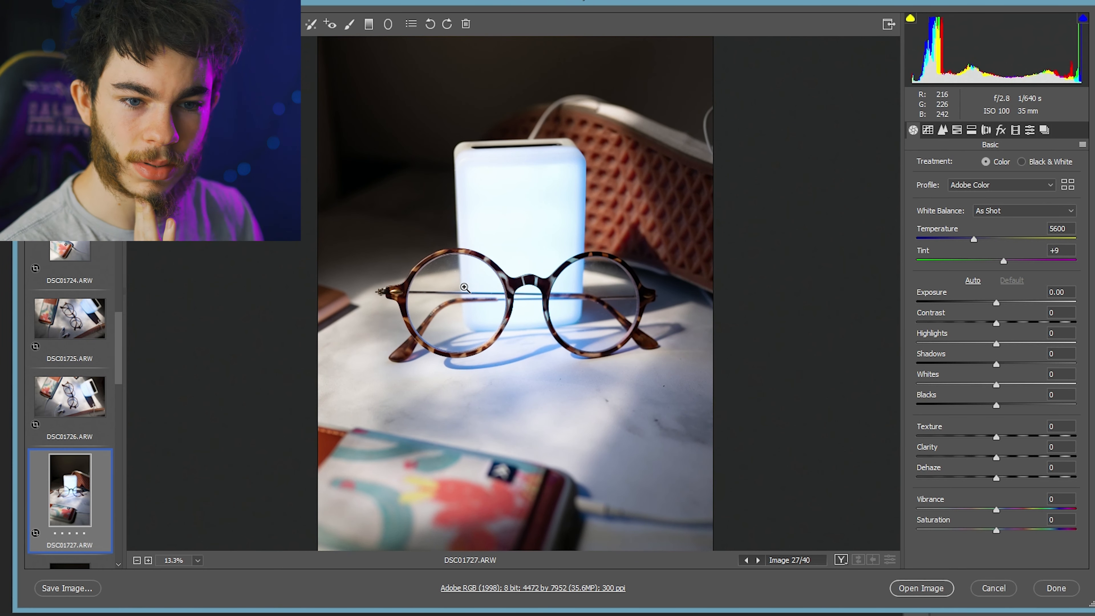
pyautogui.click(70, 440)
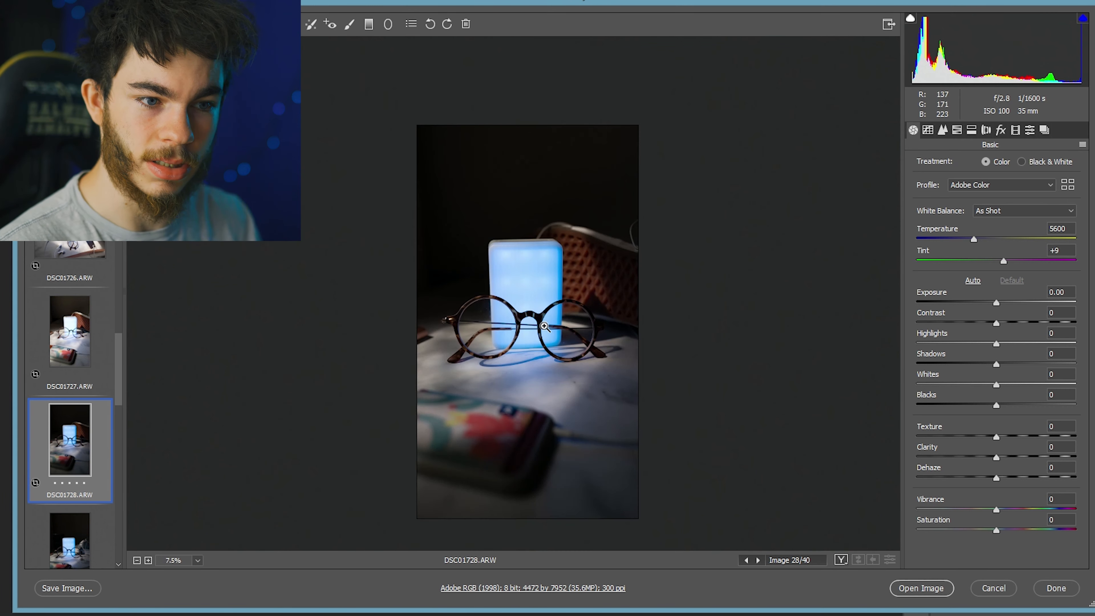
# Step: Apply the Chai preset to DSC01728 from the saved presets list
pyautogui.click(1029, 130)
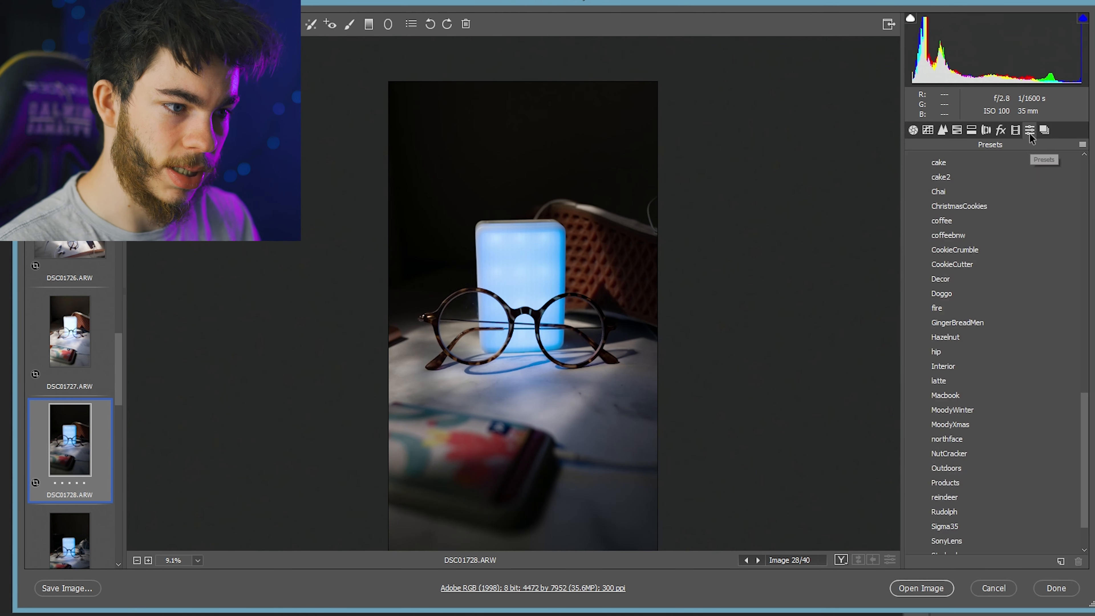
pyautogui.click(939, 192)
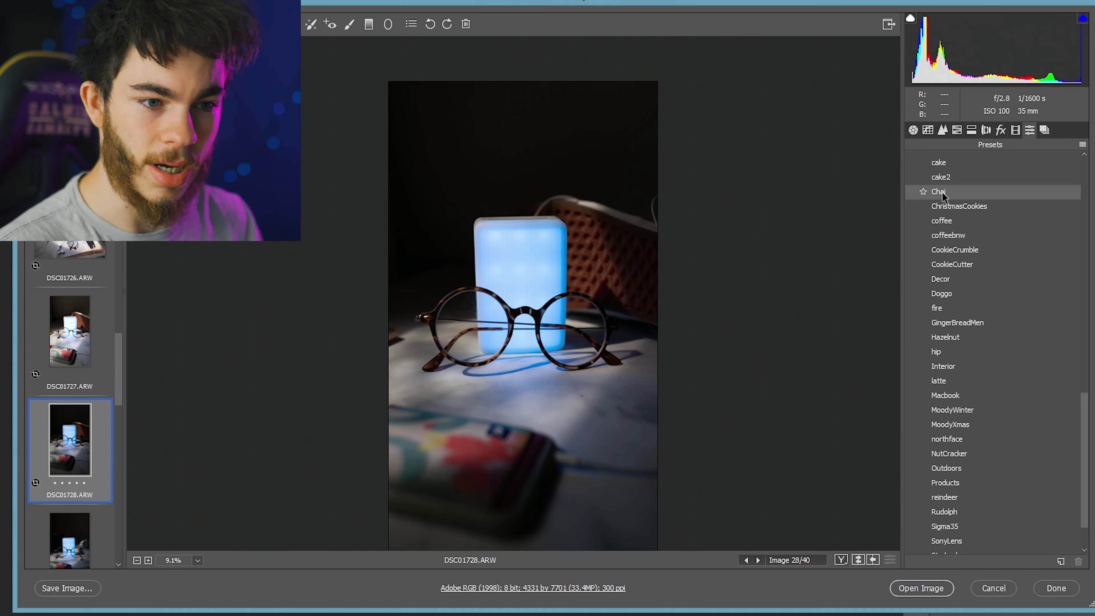
pyautogui.click(940, 193)
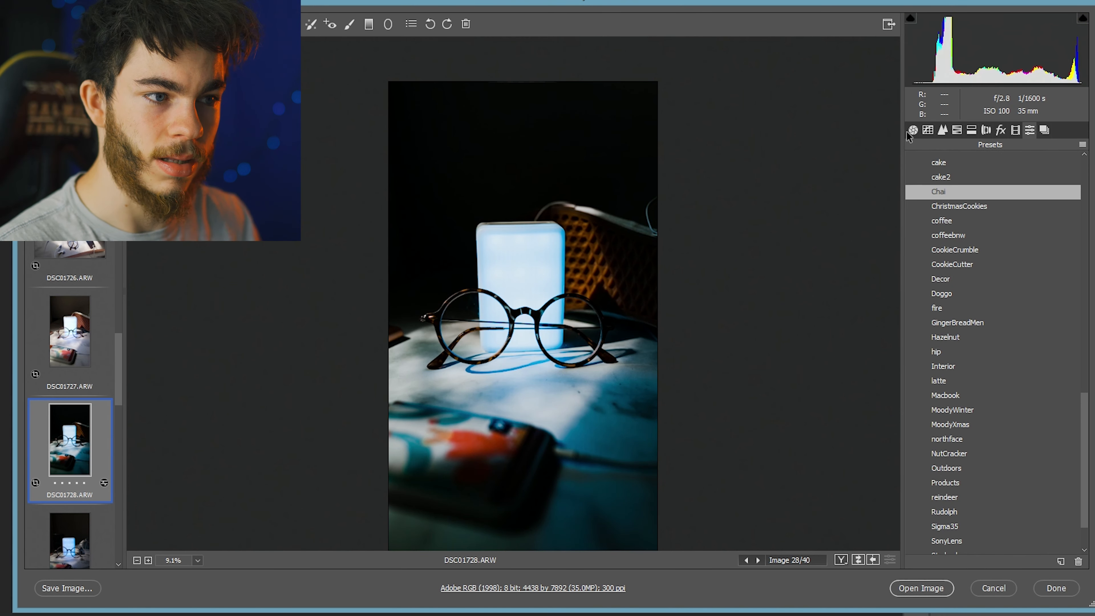
# Step: Raise DSC01728's exposure to +0.70, crop it to 4:5 portrait, then move to DSC01735
pyautogui.click(913, 130)
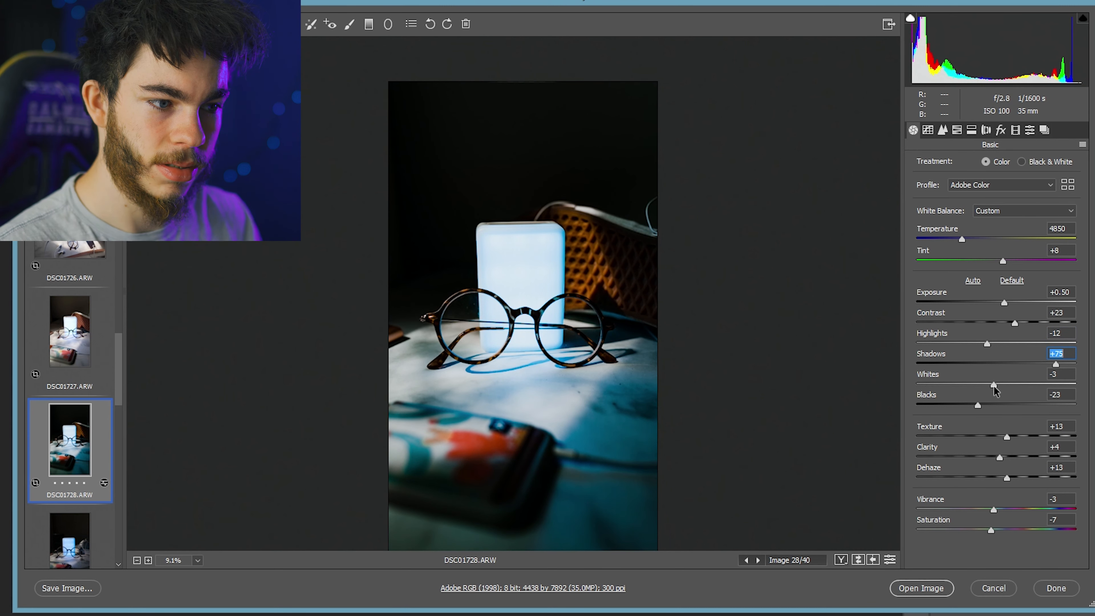
pyautogui.moveTo(1020, 301); pyautogui.dragTo(1023, 302)
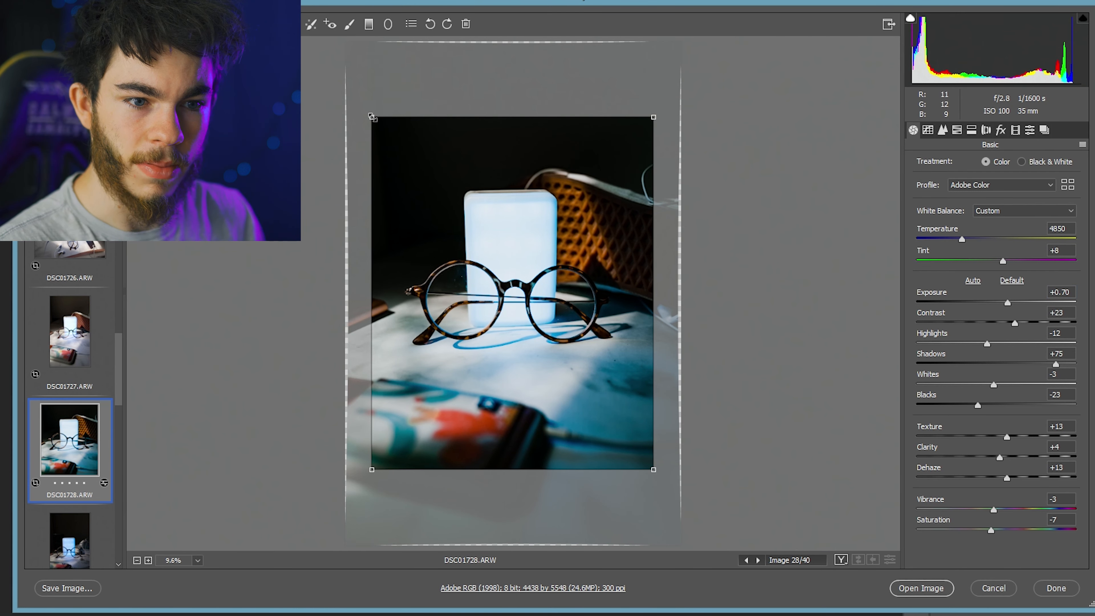
pyautogui.moveTo(653, 468); pyautogui.dragTo(667, 488)
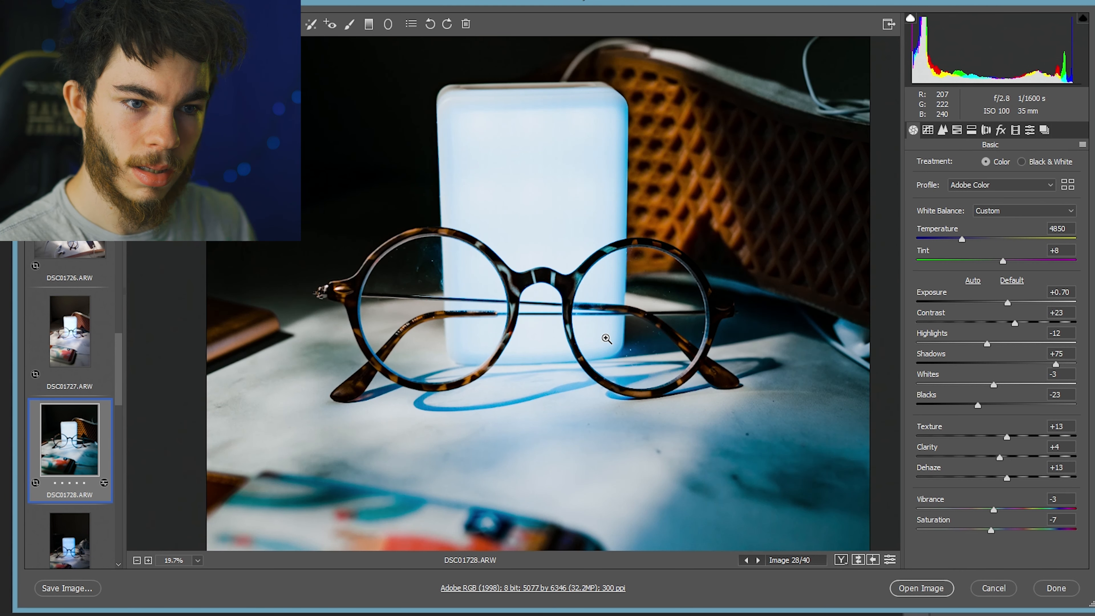
pyautogui.click(607, 339)
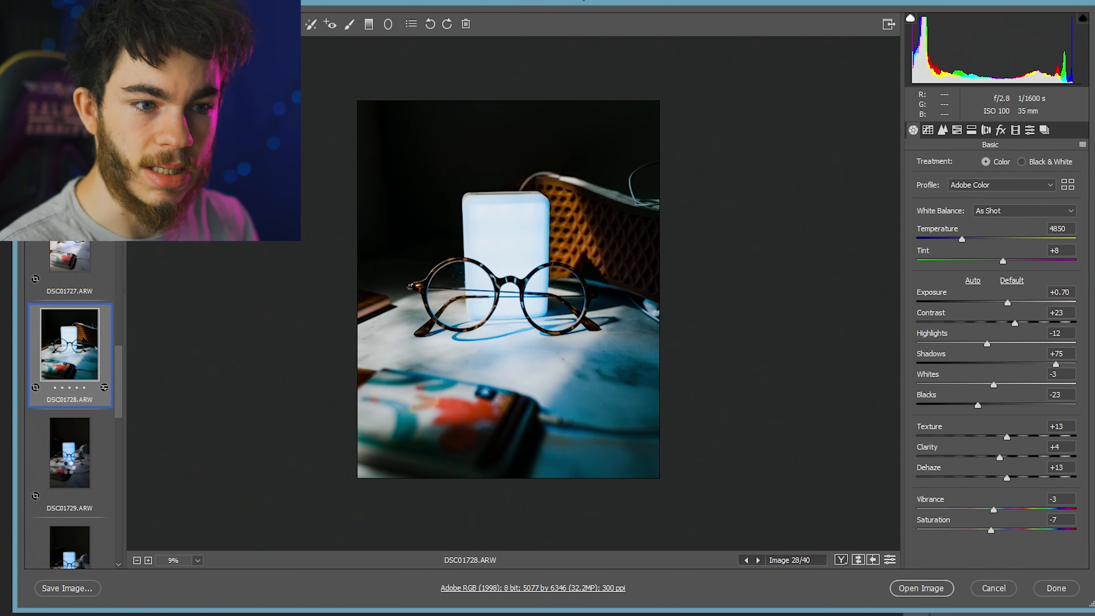
pyautogui.click(69, 501)
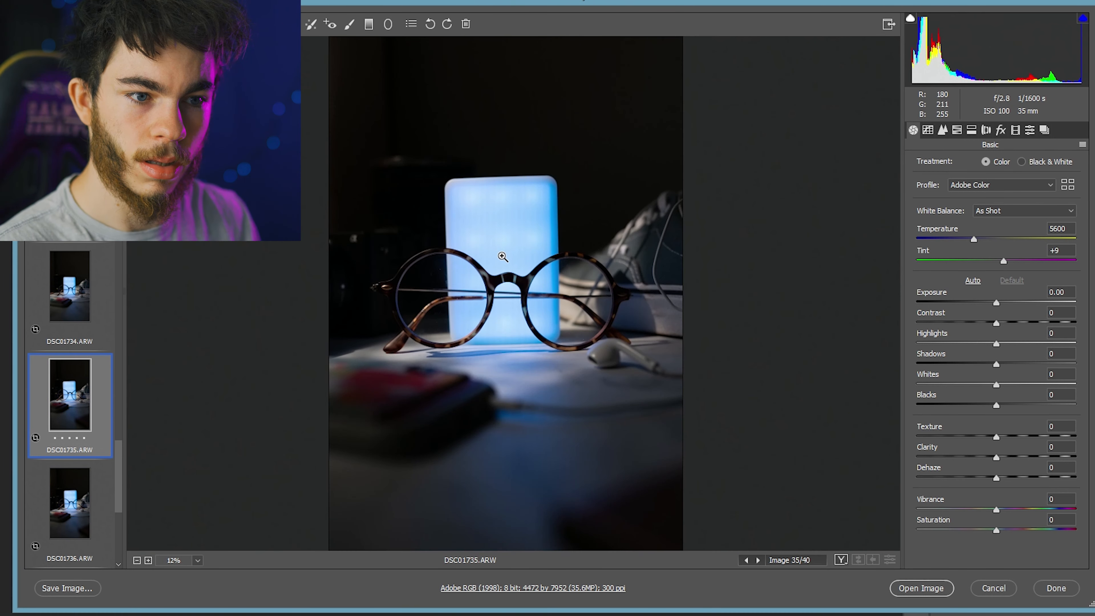
# Step: Preview the CookieCutter and coffee presets on DSC01735 and settle on Chai
pyautogui.click(1015, 130)
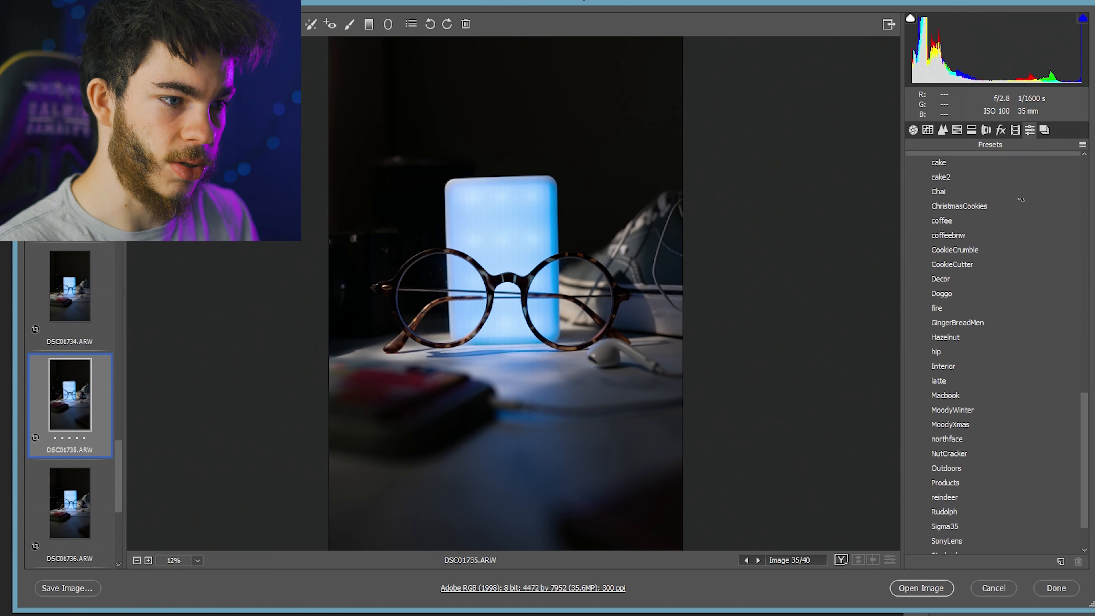
pyautogui.click(951, 264)
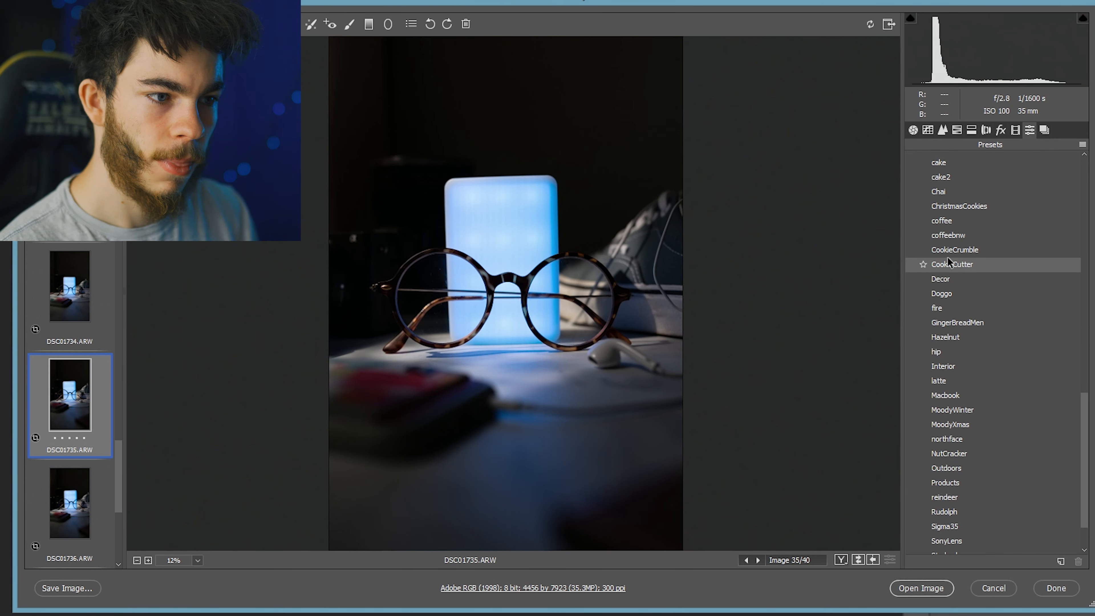
pyautogui.click(948, 234)
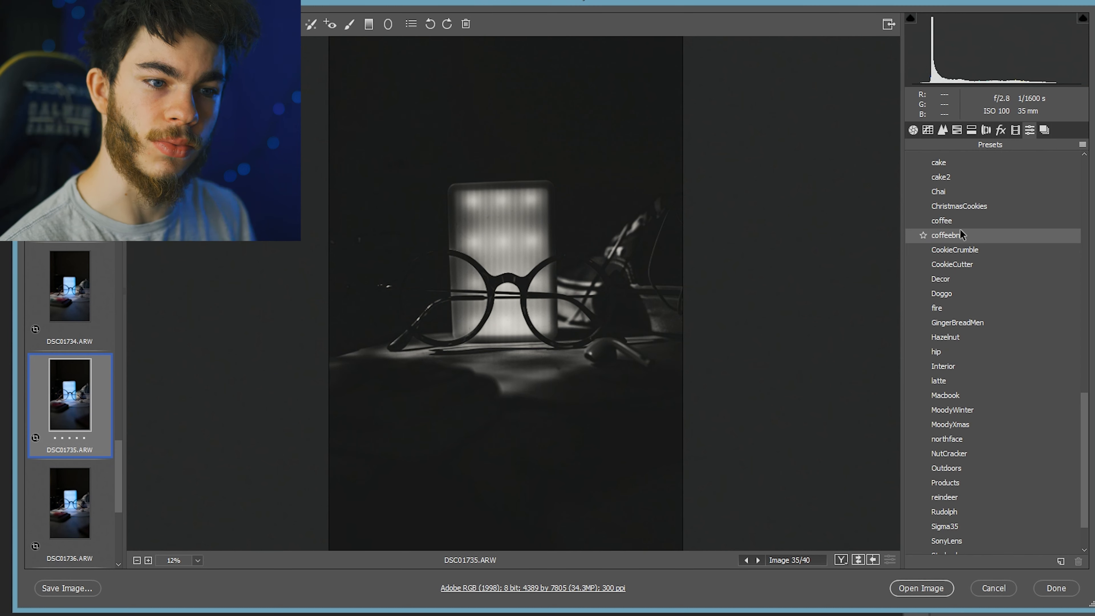
pyautogui.click(941, 221)
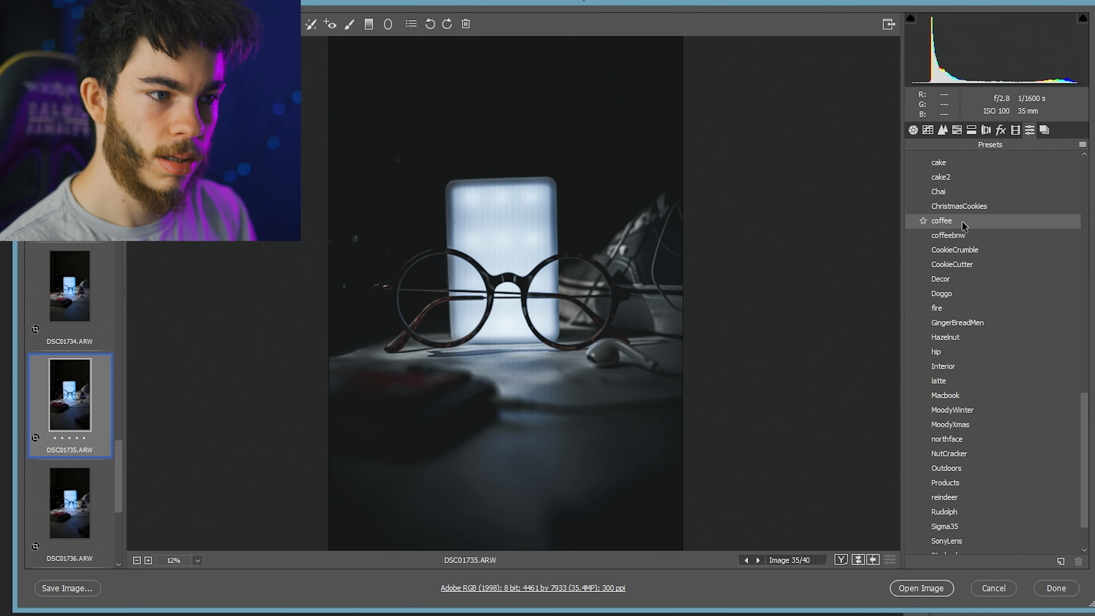
pyautogui.click(939, 191)
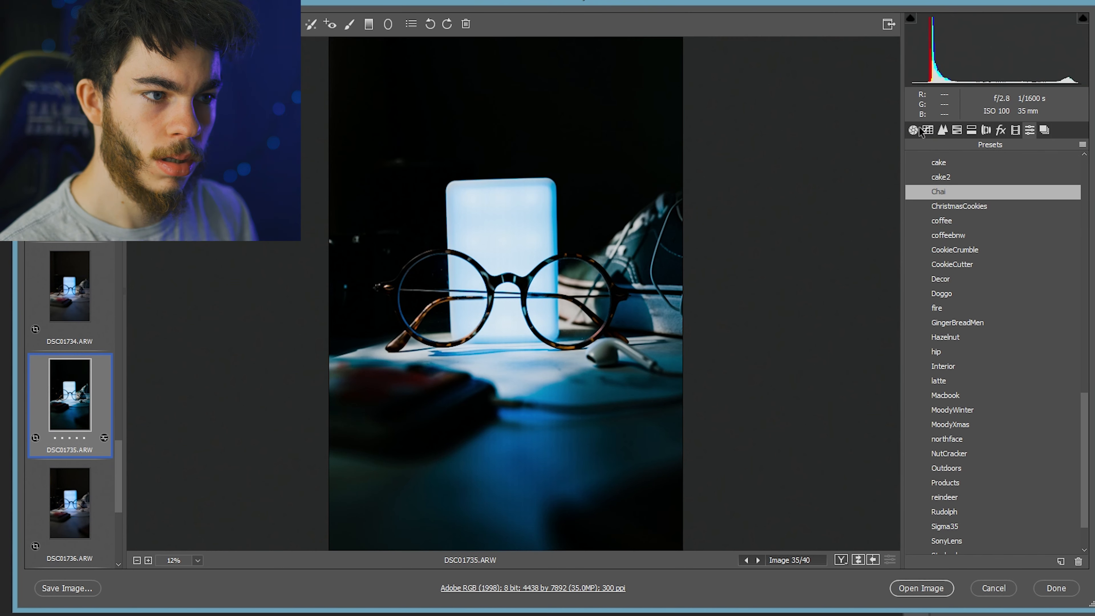
# Step: Rebalance DSC01735's temperature to 4750, lower clarity and ease dehaze in Basic
pyautogui.click(912, 130)
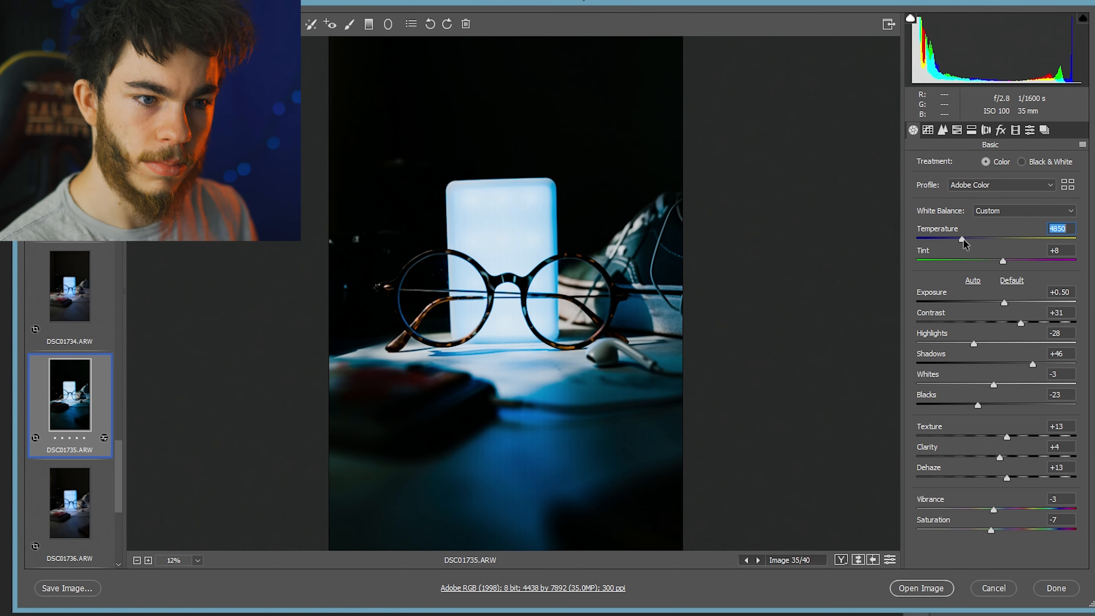
pyautogui.moveTo(961, 239); pyautogui.dragTo(977, 239)
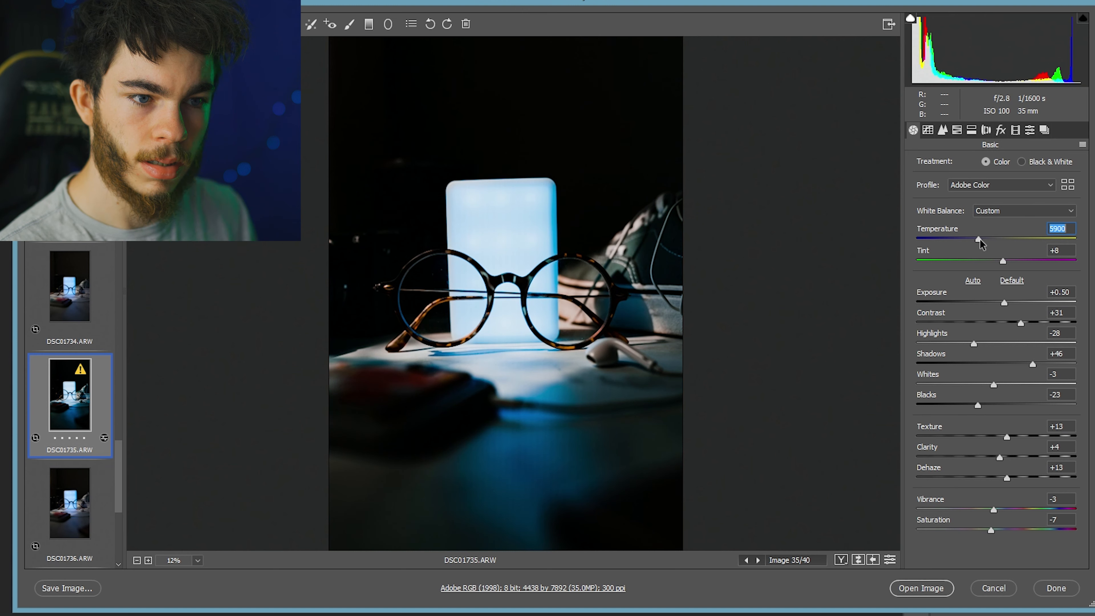
pyautogui.moveTo(977, 239); pyautogui.dragTo(960, 239)
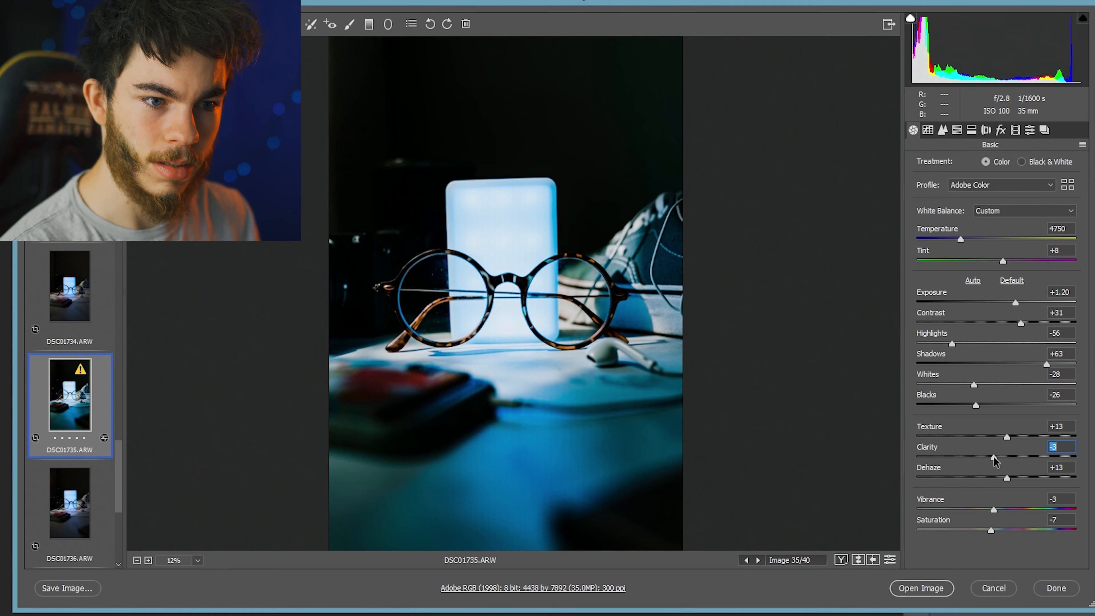
pyautogui.moveTo(1007, 457); pyautogui.dragTo(962, 457)
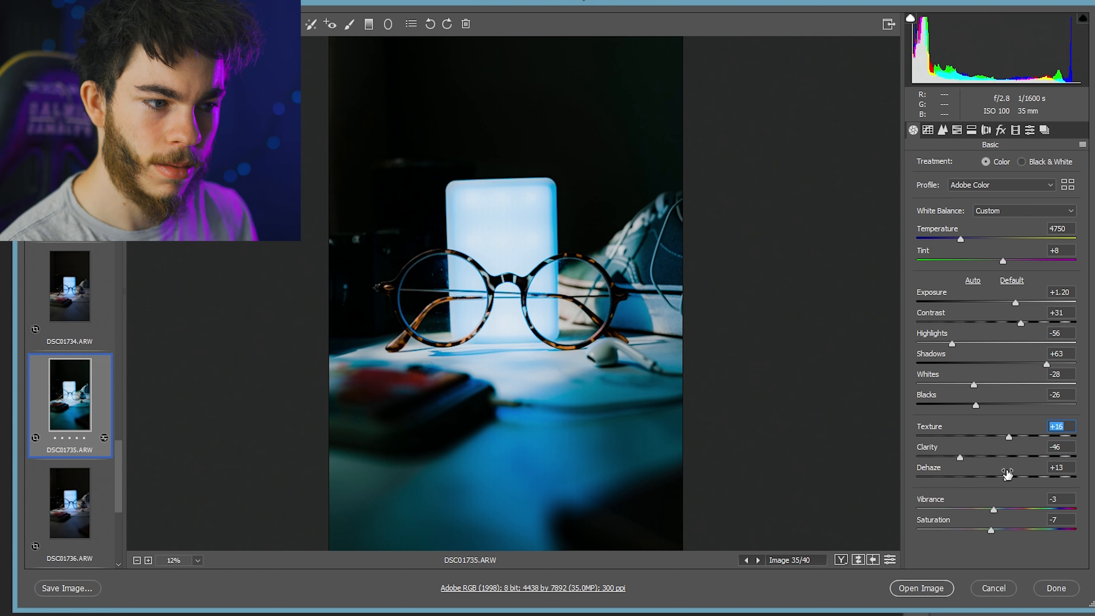
pyautogui.moveTo(1013, 475); pyautogui.dragTo(988, 480)
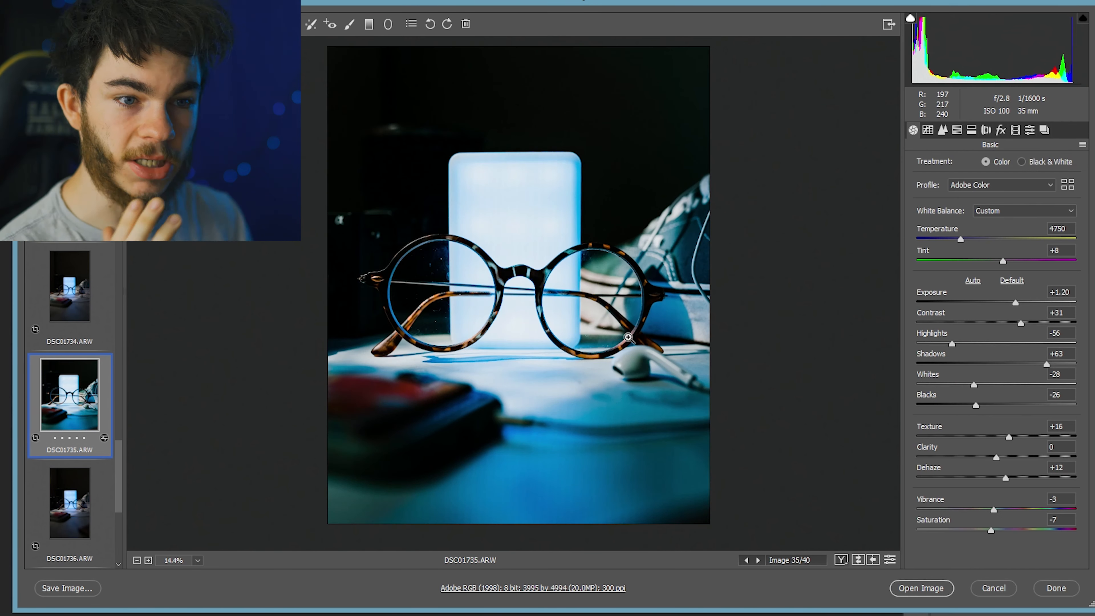
pyautogui.click(627, 337)
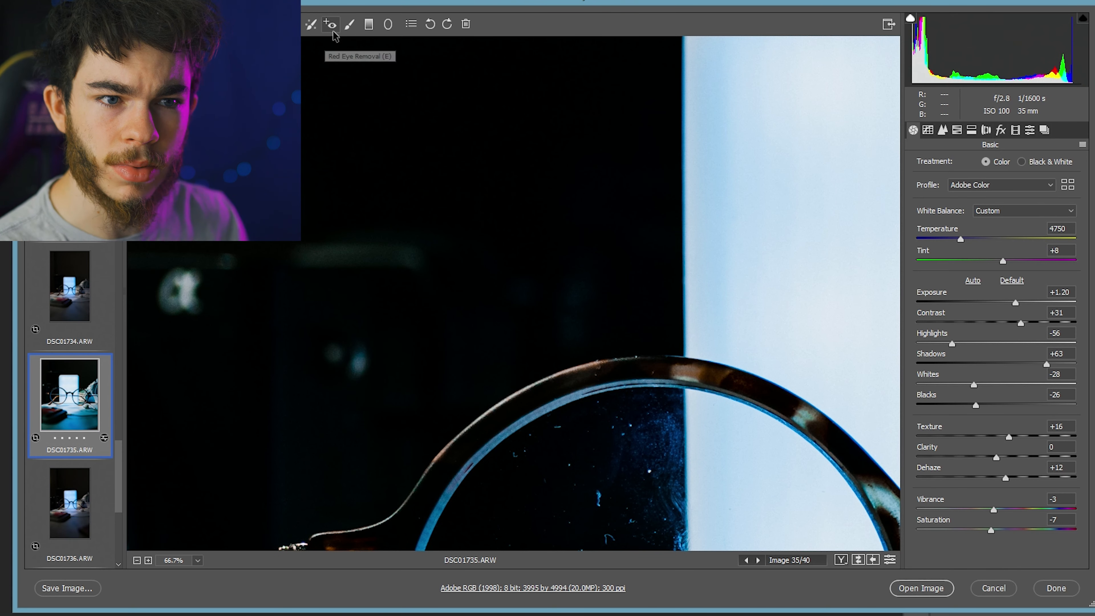
# Step: Heal the dust speck on DSC01735's dark background with Spot Removal
pyautogui.click(329, 24)
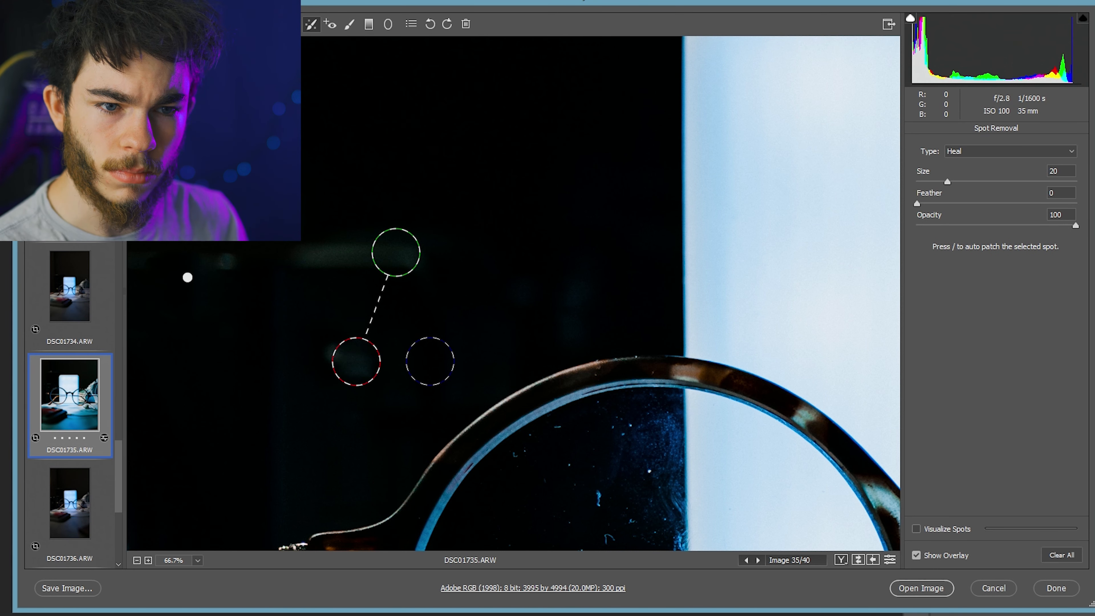
pyautogui.click(912, 130)
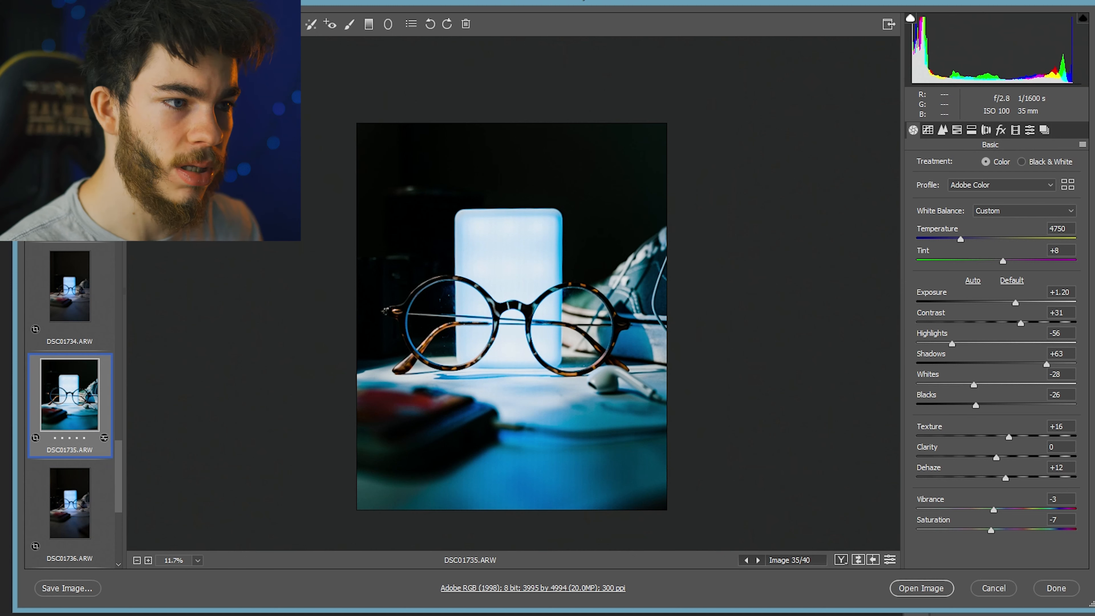
# Step: Split-tone DSC01735's shadows orange with hue around 32 and saturation about 60
pyautogui.click(972, 130)
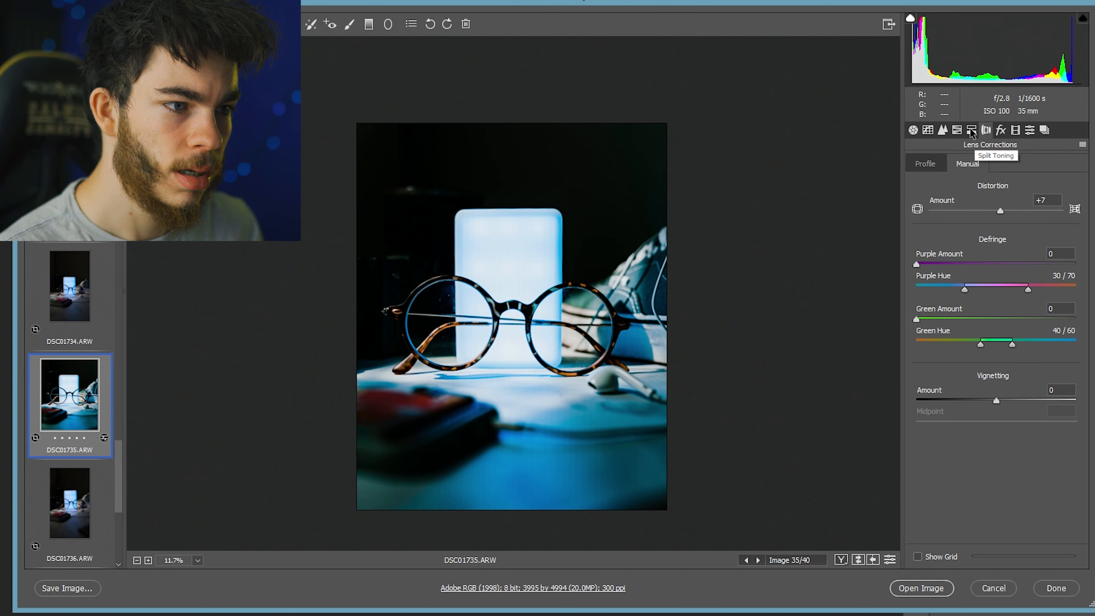
pyautogui.click(985, 131)
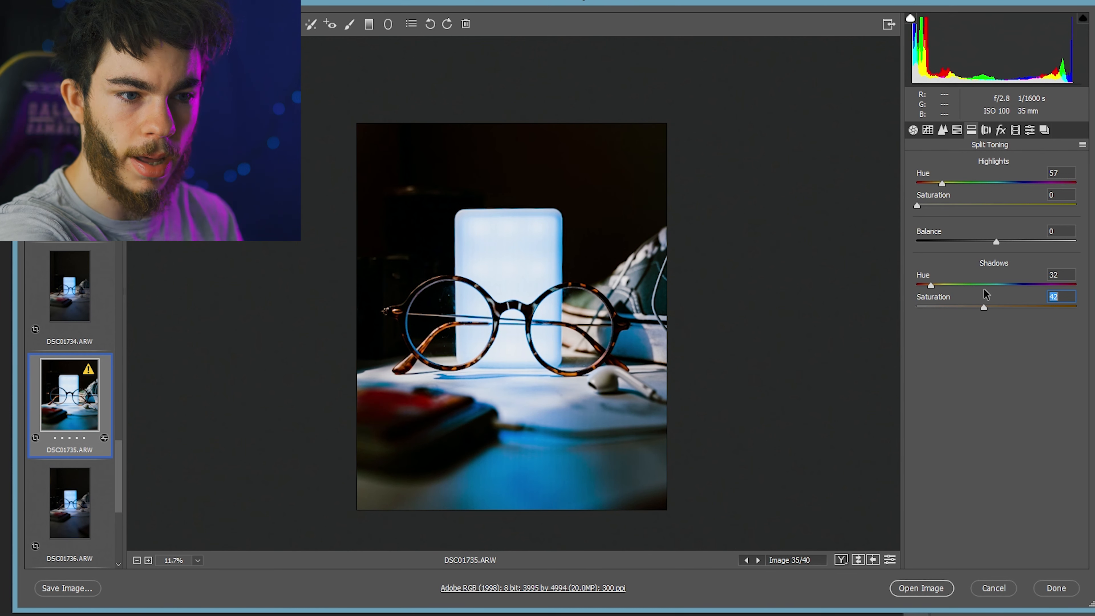
pyautogui.moveTo(984, 305); pyautogui.dragTo(1013, 305)
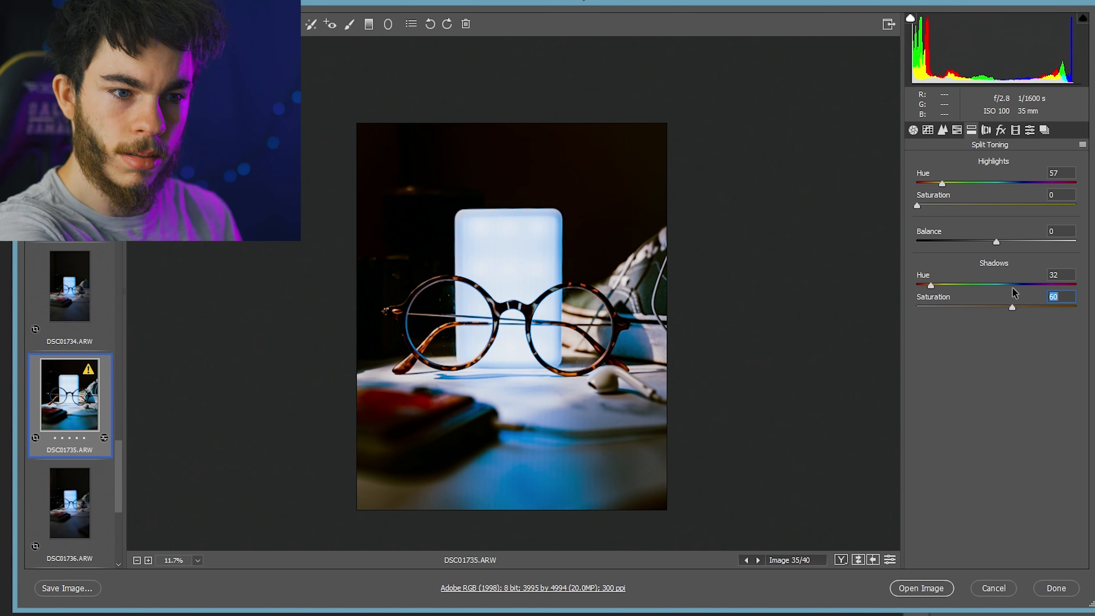
pyautogui.moveTo(1012, 306); pyautogui.dragTo(959, 306)
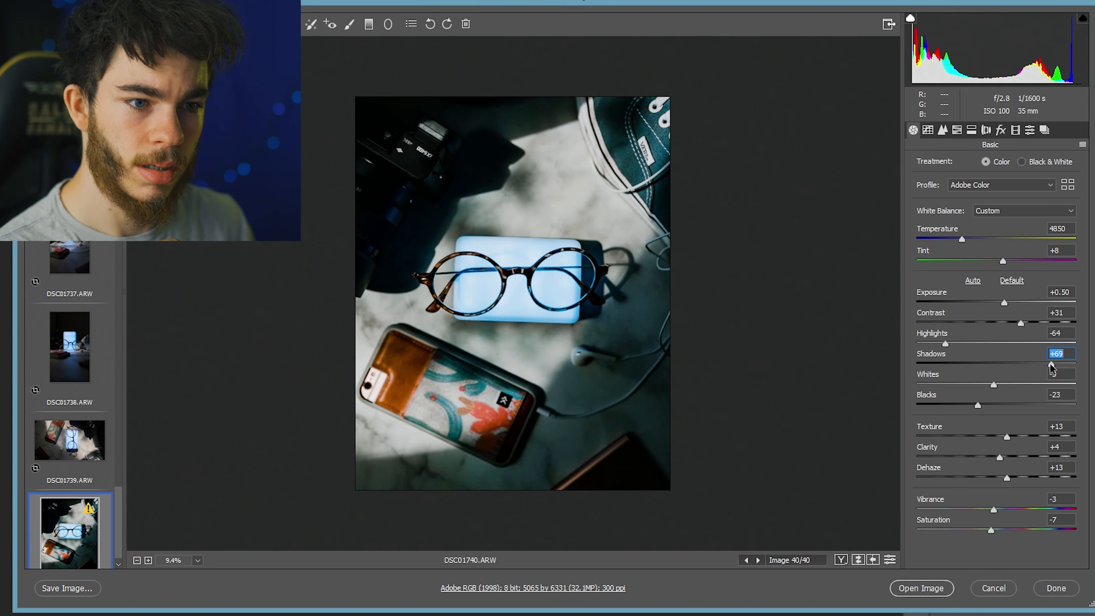
# Step: Pull DSC01740's shadows down and back up to settle at +15
pyautogui.moveTo(1051, 364); pyautogui.dragTo(978, 364)
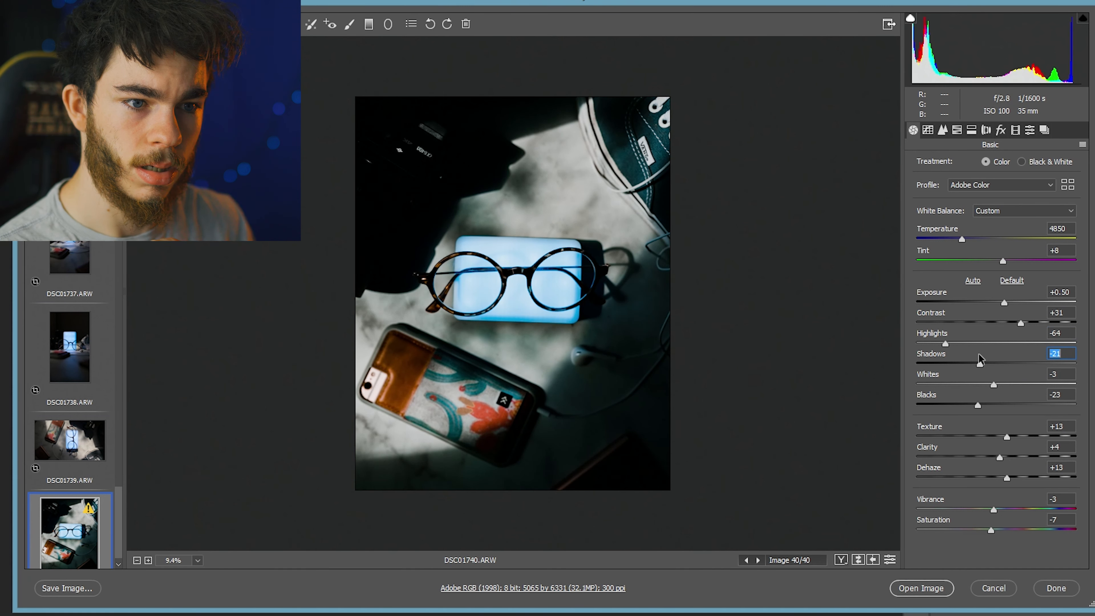
pyautogui.moveTo(945, 364); pyautogui.dragTo(1026, 364)
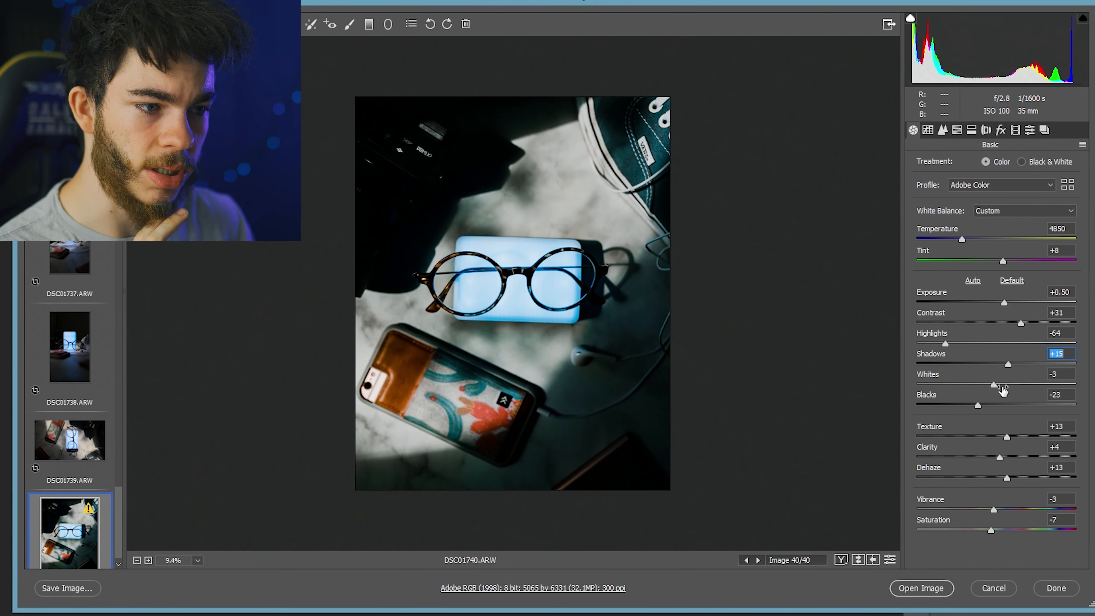